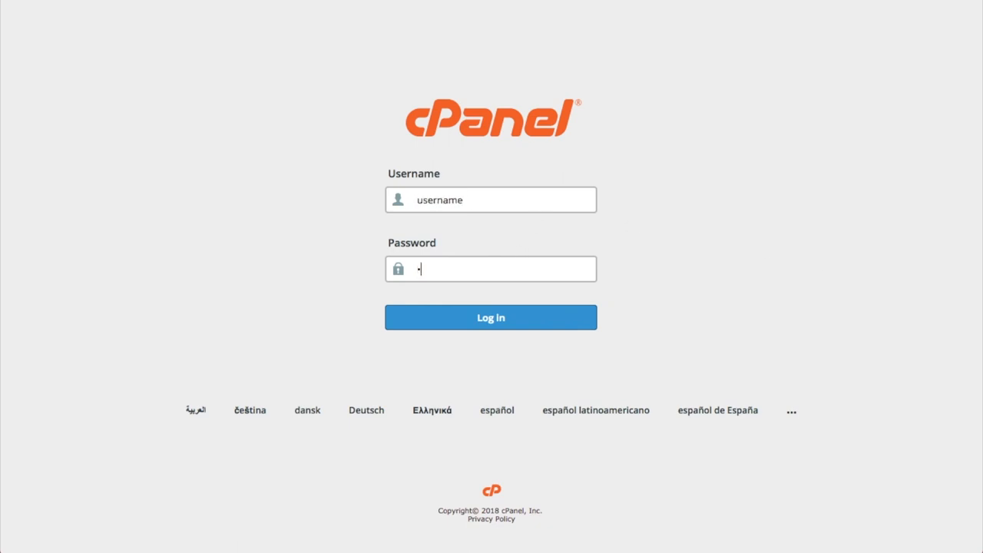
Step: Log in and narrow the dashboard with the search term 'mailing' so only Mailing Lists remains
{"action": "left_click", "coordinate": [490, 317]}
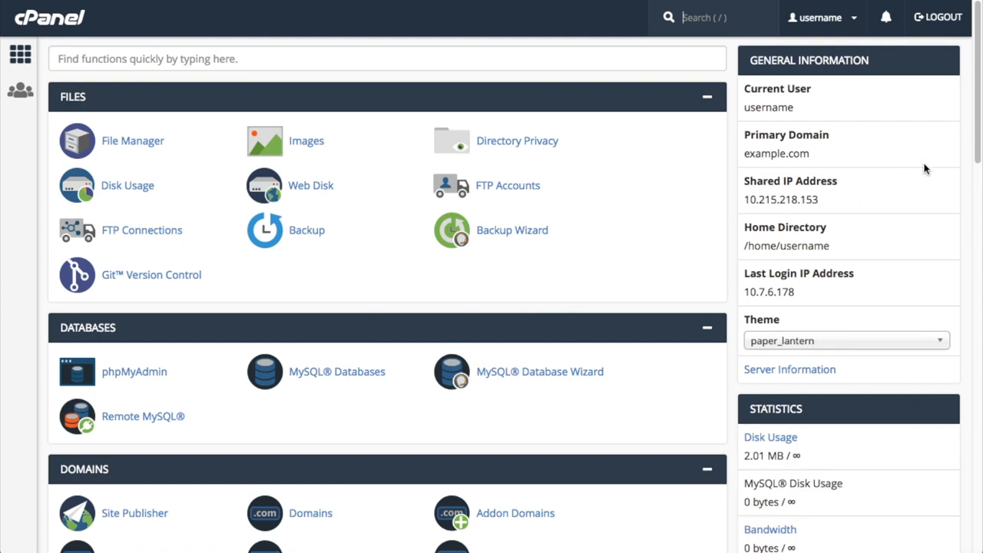
{"action": "scroll", "scroll_direction": "down", "scroll_amount": 3}
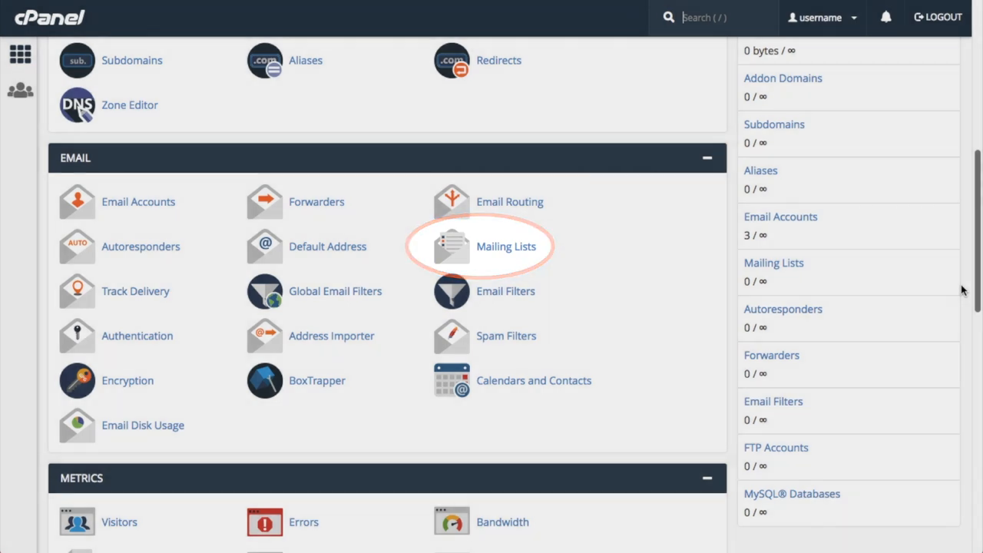
{"action": "scroll", "scroll_direction": "up", "scroll_amount": 3}
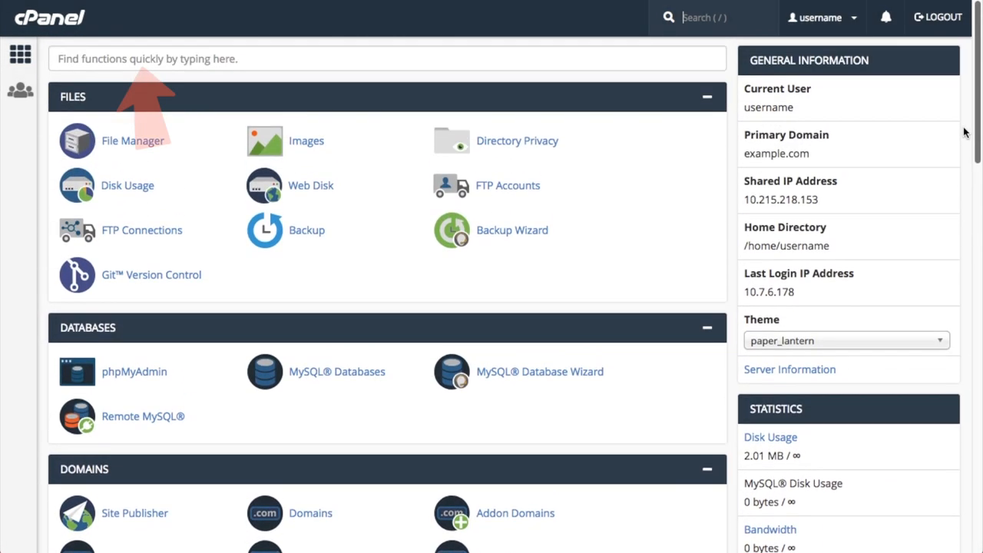
{"action": "type", "text": "mai"}
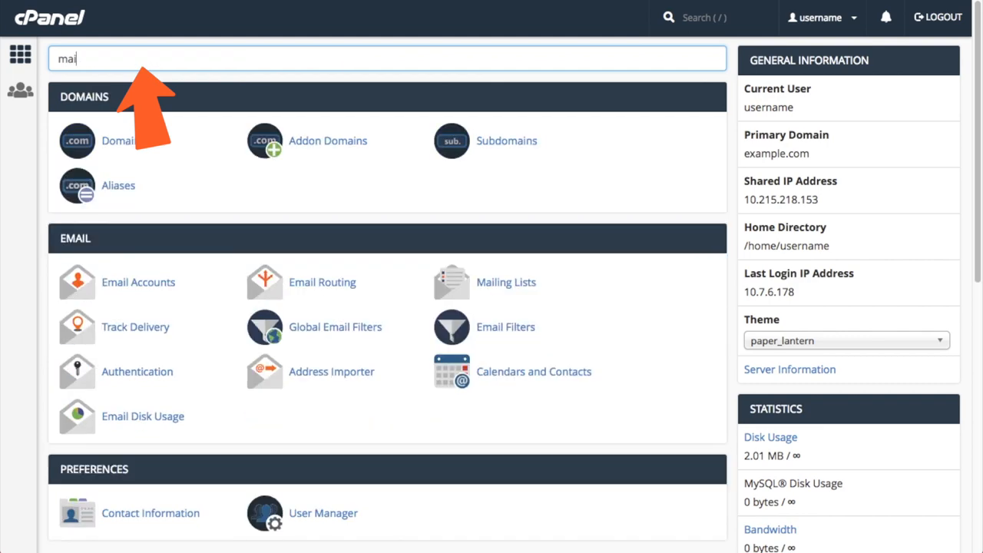
{"action": "type", "text": "ling"}
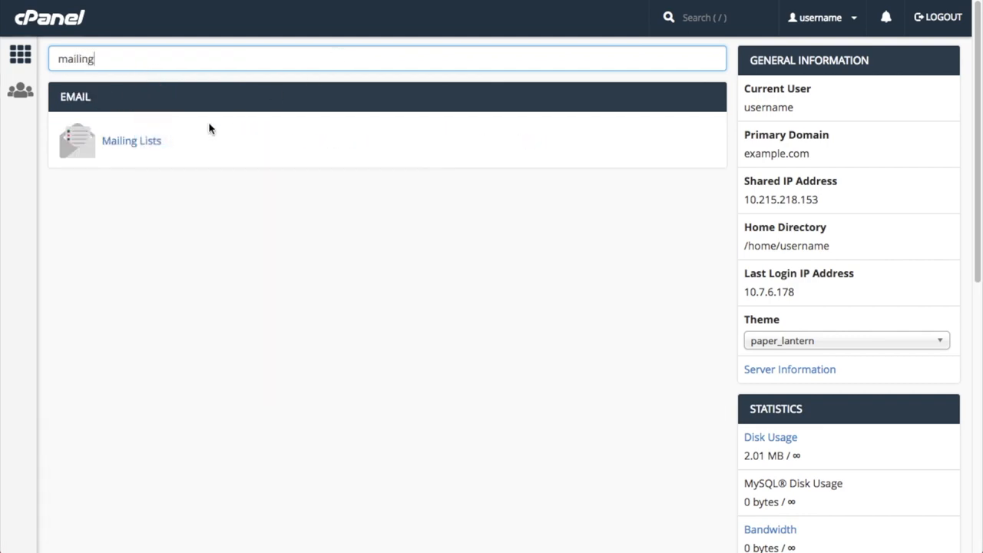
Step: Enter Mailing Lists and check that the Current Lists table shows 'No results found'
{"action": "left_click", "coordinate": [132, 142]}
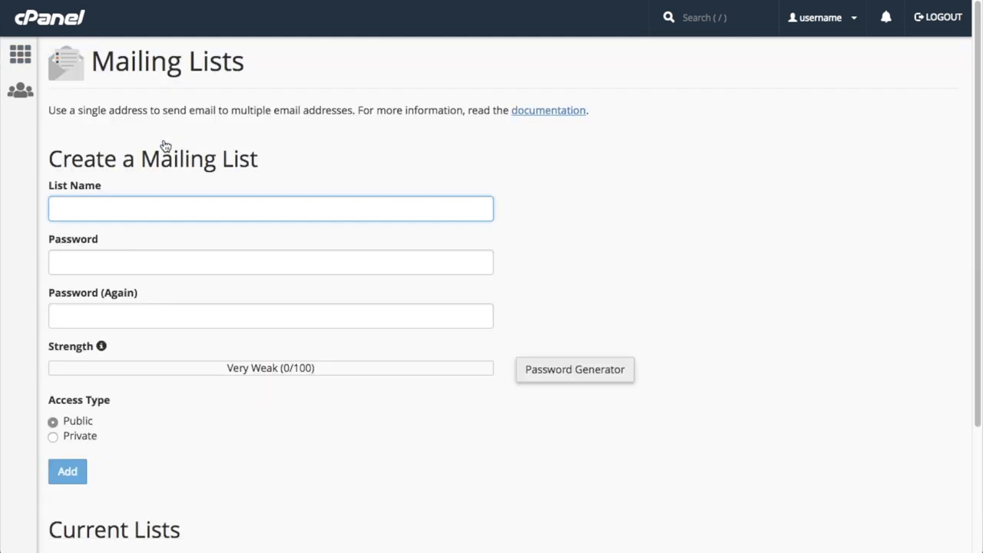
{"action": "mouse_move", "coordinate": [396, 175]}
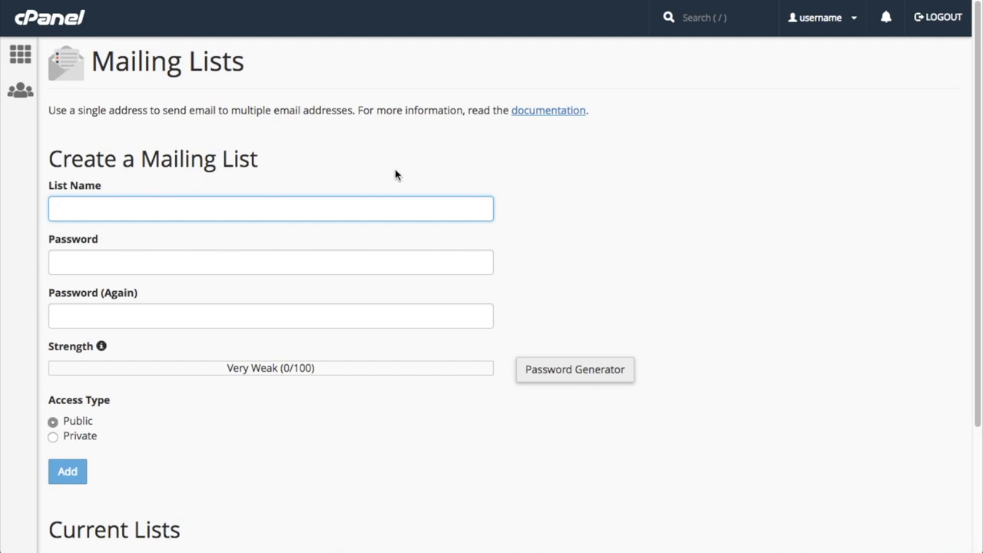
{"action": "mouse_move", "coordinate": [863, 227]}
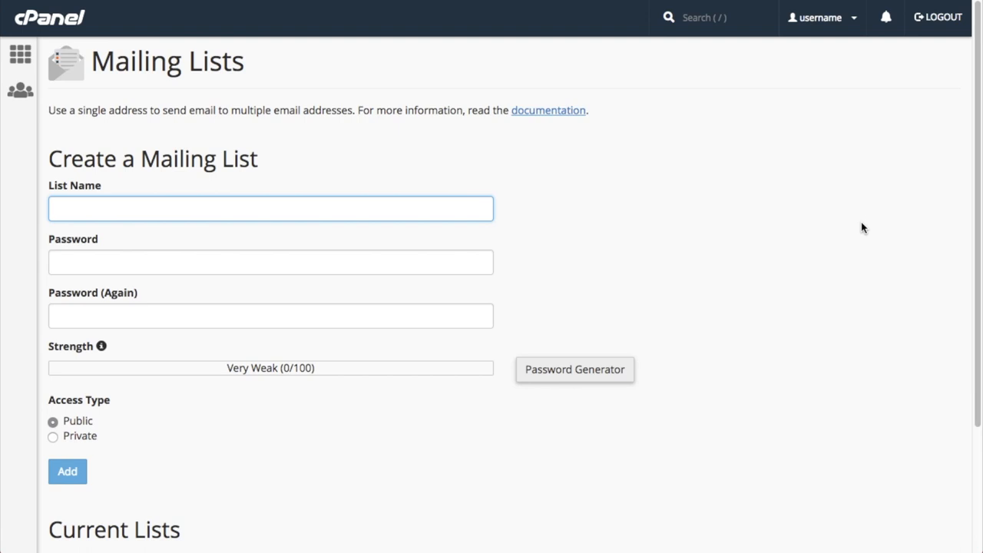
{"action": "scroll", "scroll_direction": "down", "scroll_amount": 3}
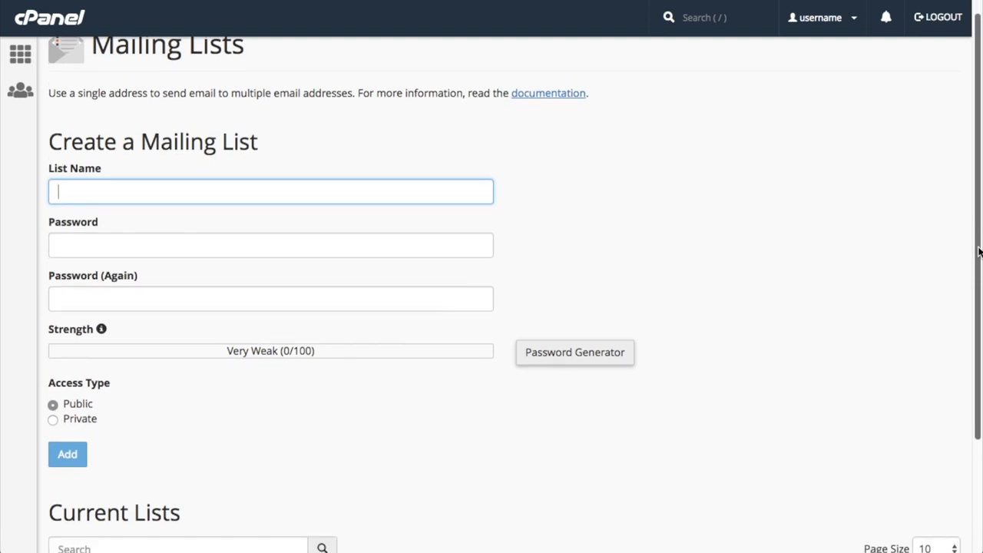
{"action": "scroll", "scroll_direction": "down", "scroll_amount": 3}
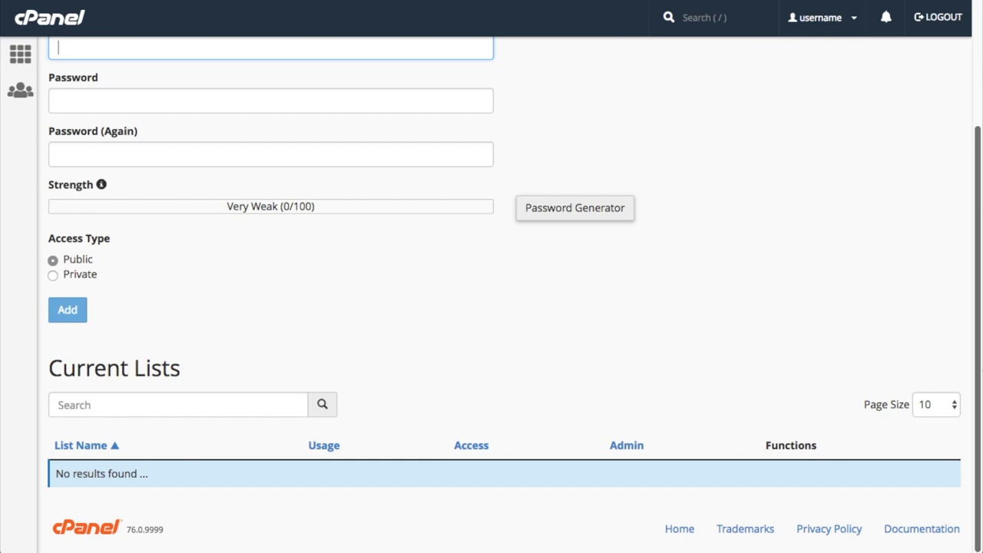
{"action": "scroll", "scroll_direction": "up", "scroll_amount": 3}
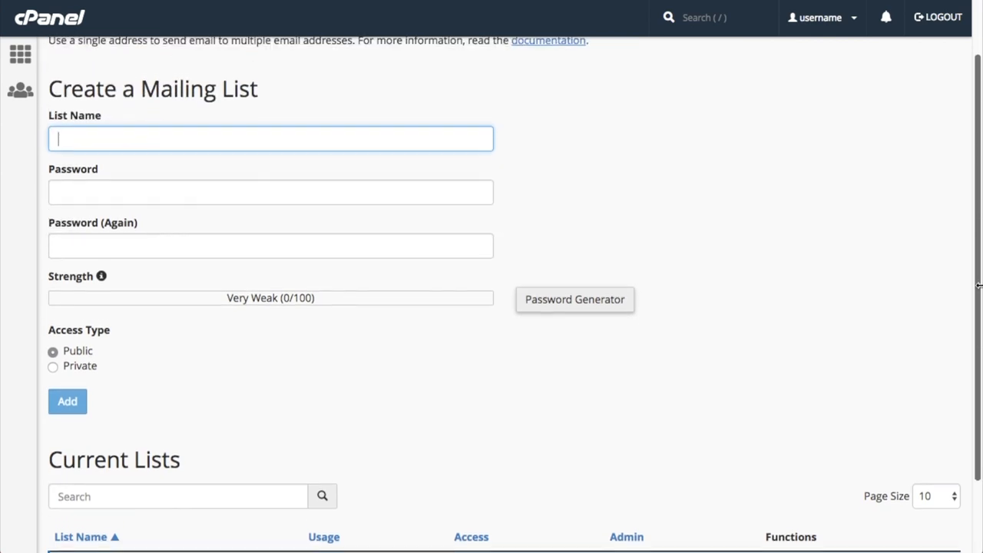
{"action": "scroll", "scroll_direction": "up", "scroll_amount": 3}
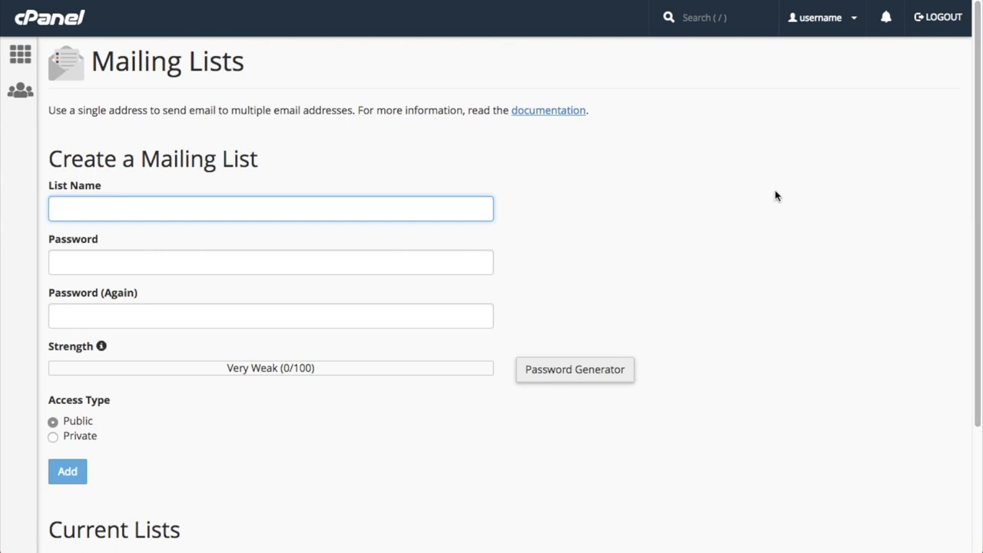
Step: Name the list 'catsinhats', generate a strong password and copy it
{"action": "left_click", "coordinate": [270, 209]}
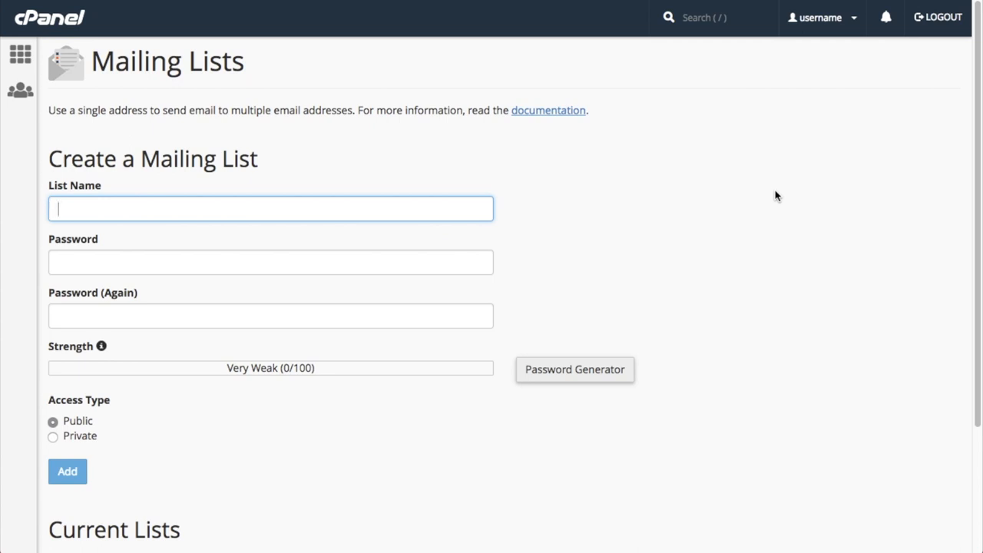
{"action": "type", "text": "catsinhats"}
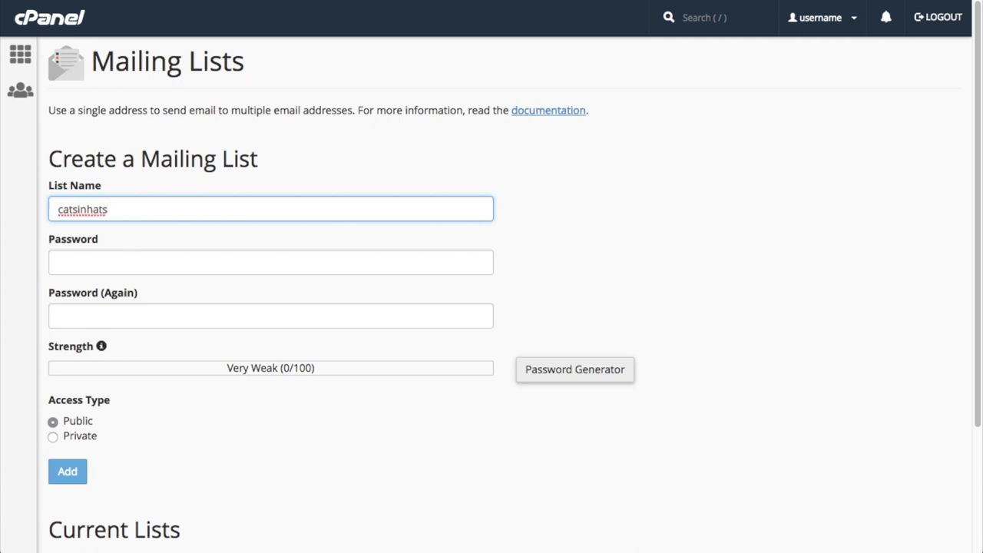
{"action": "mouse_move", "coordinate": [775, 198]}
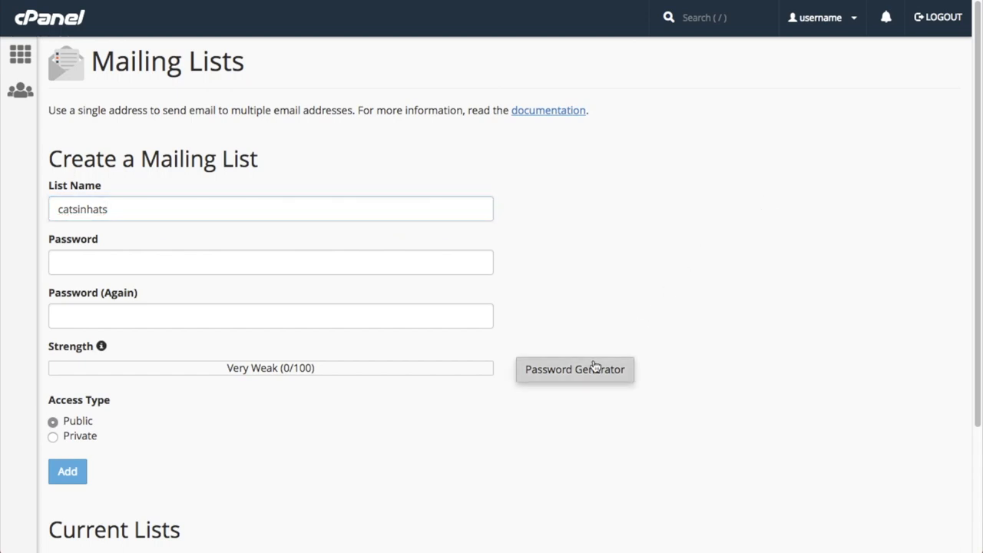
{"action": "left_click", "coordinate": [574, 368]}
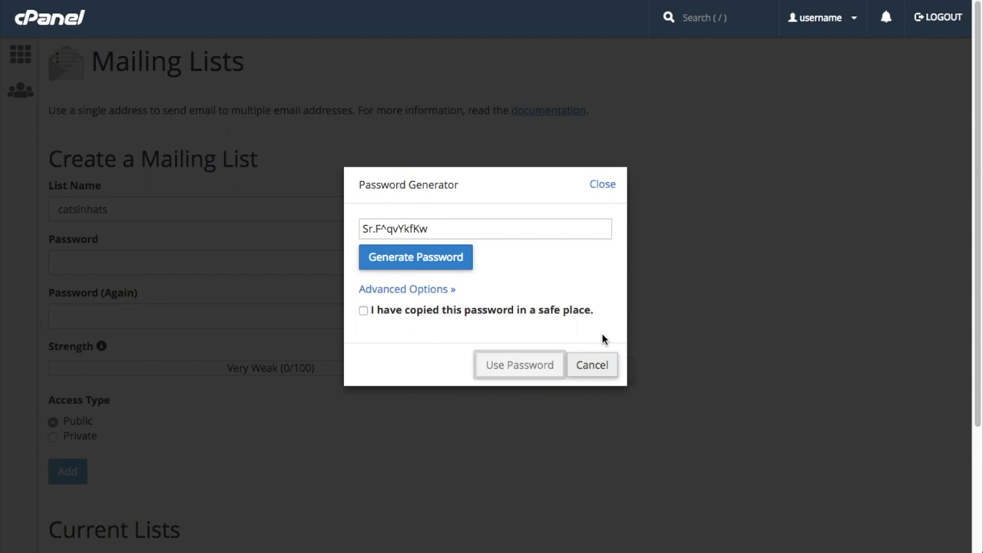
{"action": "mouse_move", "coordinate": [429, 298]}
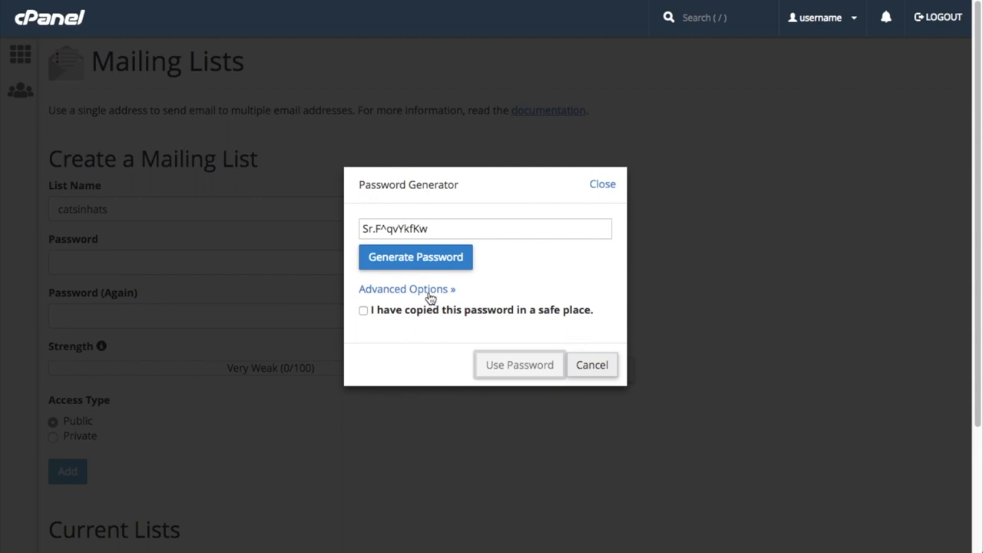
{"action": "left_click", "coordinate": [407, 289]}
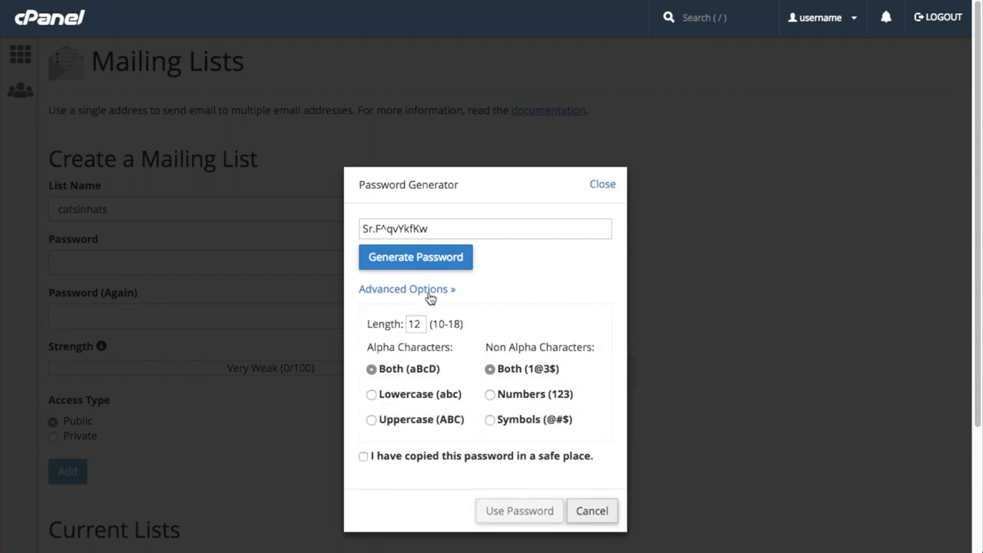
{"action": "left_click", "coordinate": [406, 288]}
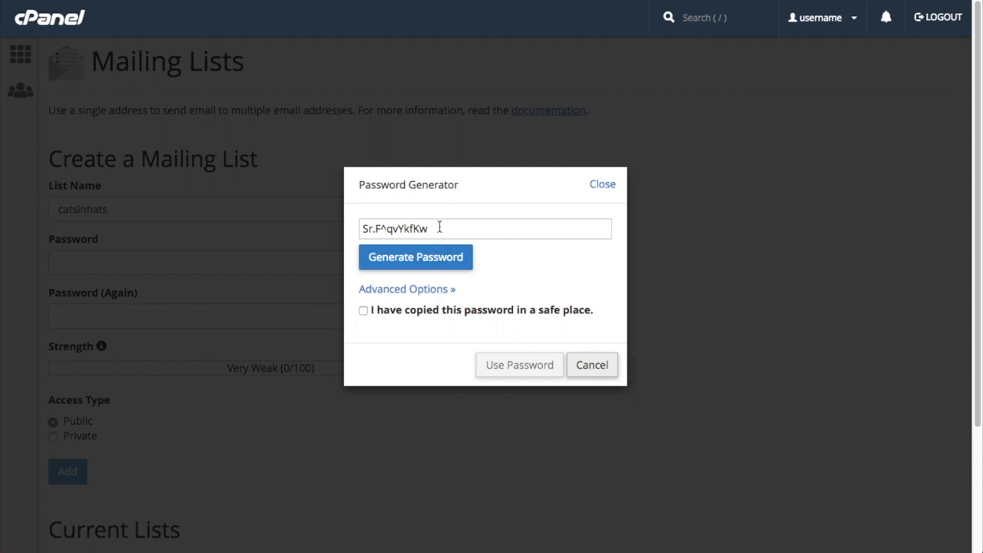
{"action": "right_click", "coordinate": [393, 227]}
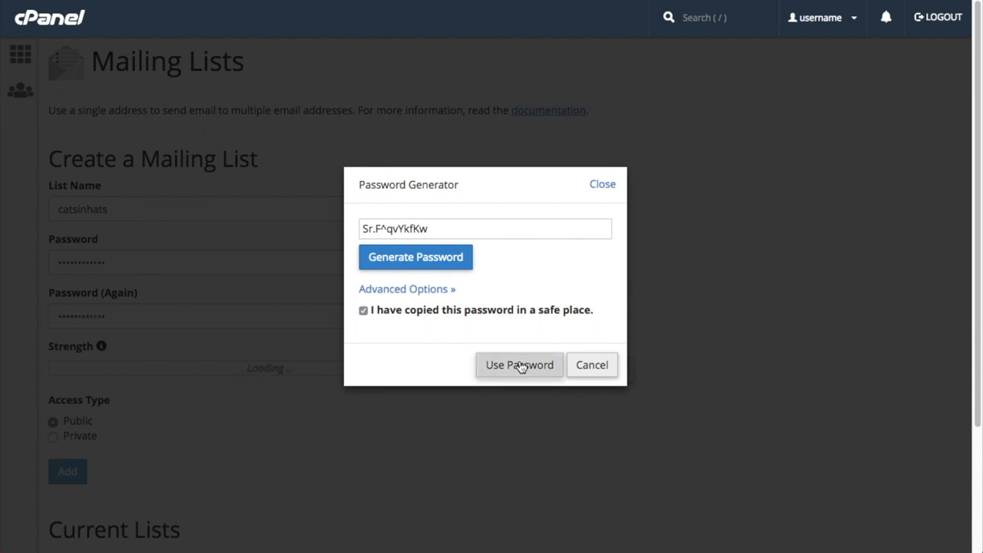
Step: Use the generated password, keep Access Type Public and add the catsinhats list
{"action": "left_click", "coordinate": [519, 366]}
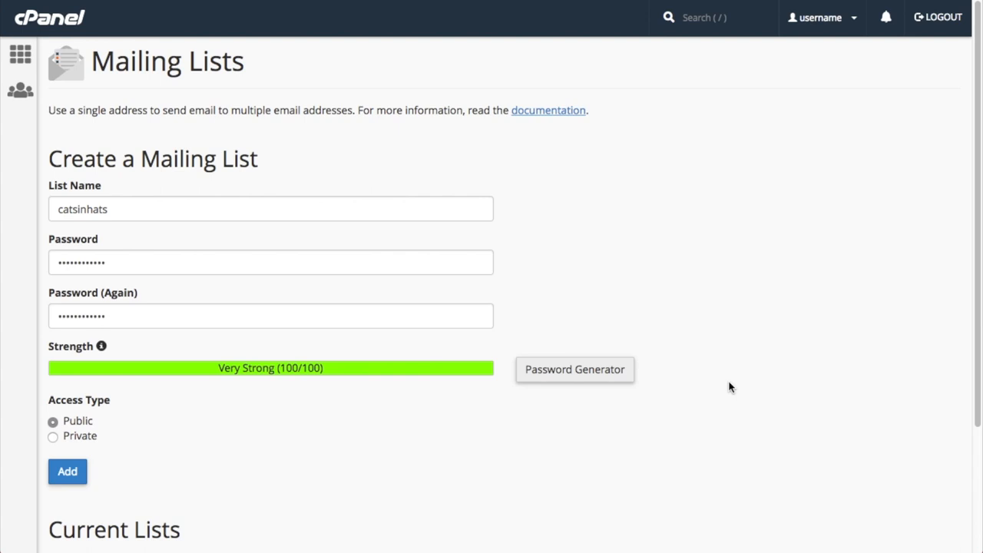
{"action": "left_click", "coordinate": [67, 470]}
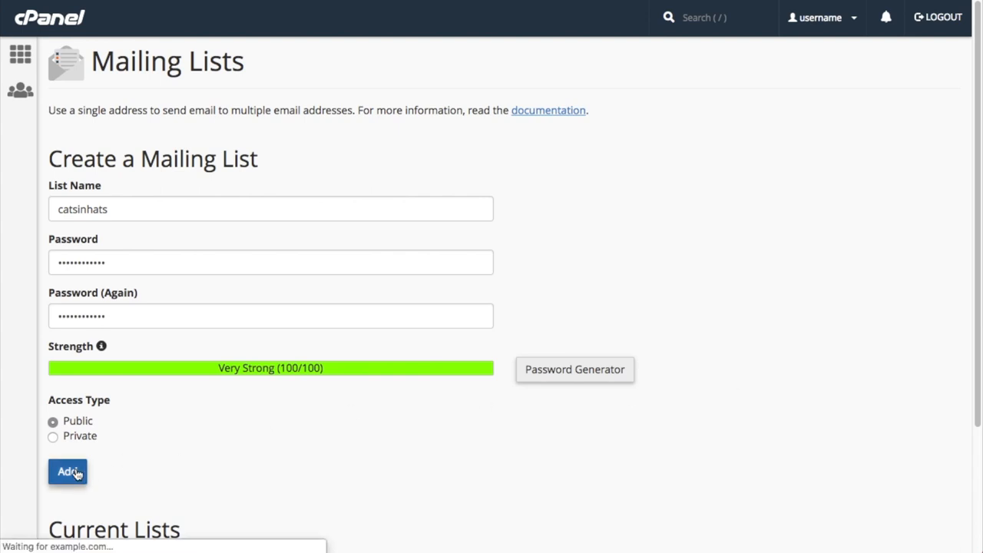
{"action": "left_click", "coordinate": [68, 469]}
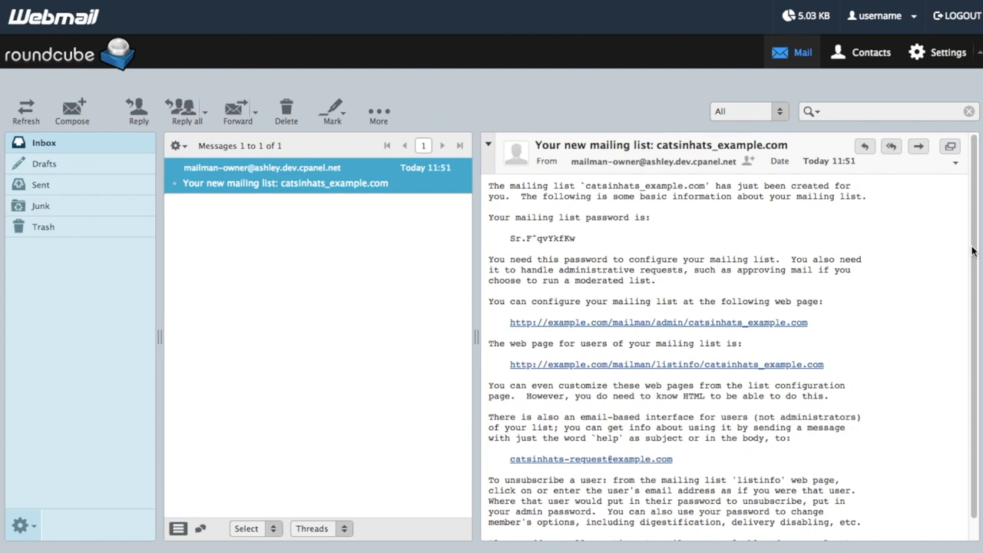
Step: Read the 'Your new mailing list: catsinhats_example.com' message, then return to cPanel's confirmation
{"action": "scroll", "scroll_direction": "down", "scroll_amount": 3}
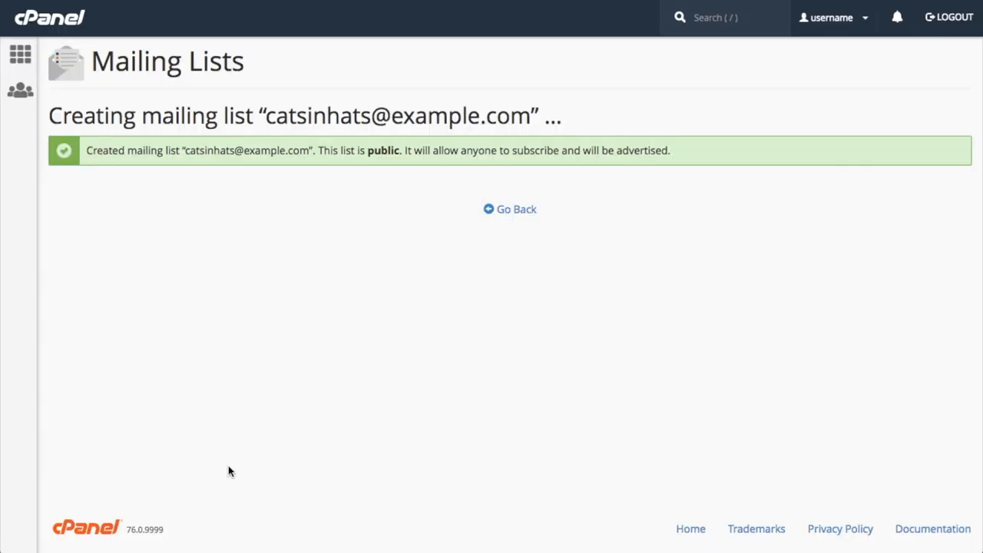
{"action": "mouse_move", "coordinate": [509, 208]}
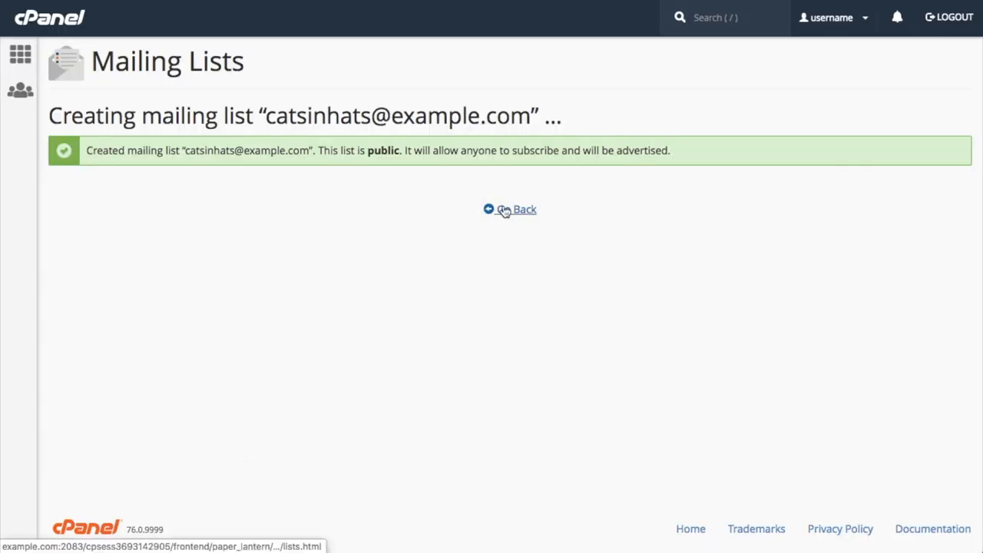
Step: Go back to Mailing Lists and manage the catsinhats list
{"action": "left_click", "coordinate": [525, 209]}
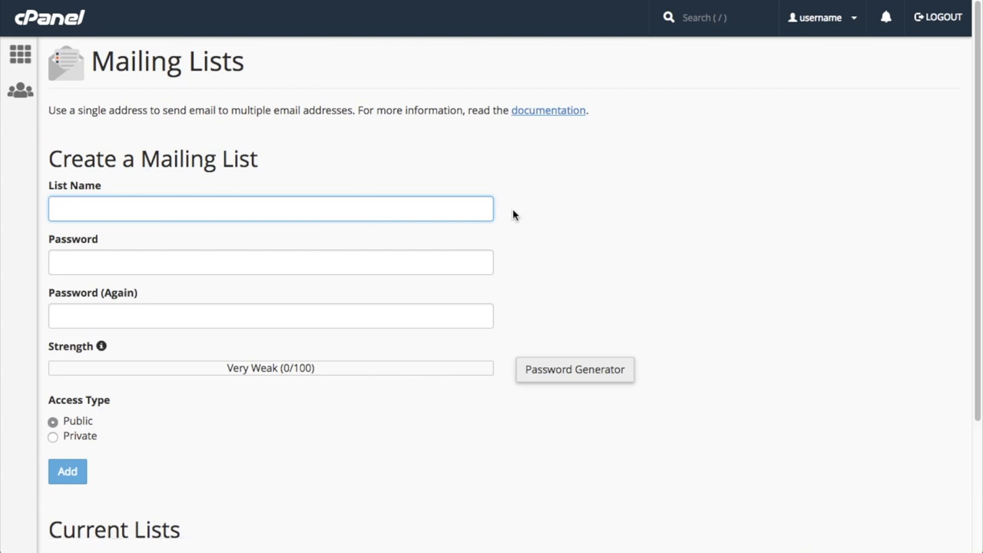
{"action": "scroll", "scroll_direction": "down", "scroll_amount": 3}
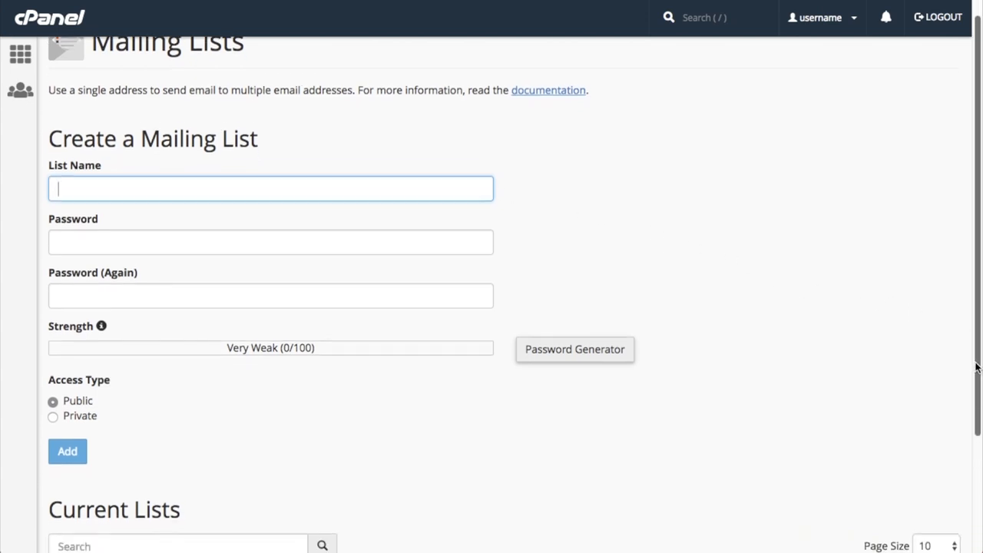
{"action": "scroll", "scroll_direction": "down", "scroll_amount": 3}
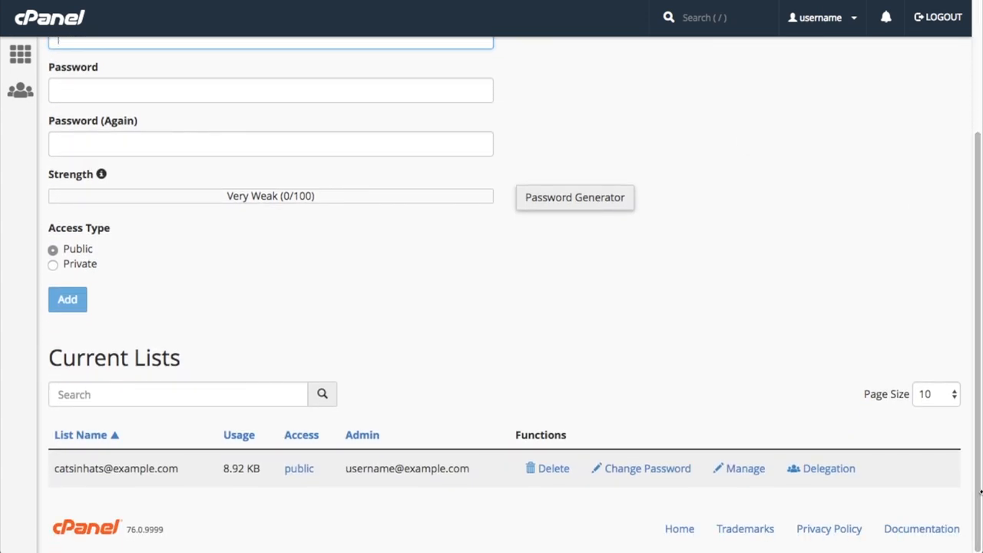
{"action": "mouse_move", "coordinate": [829, 424]}
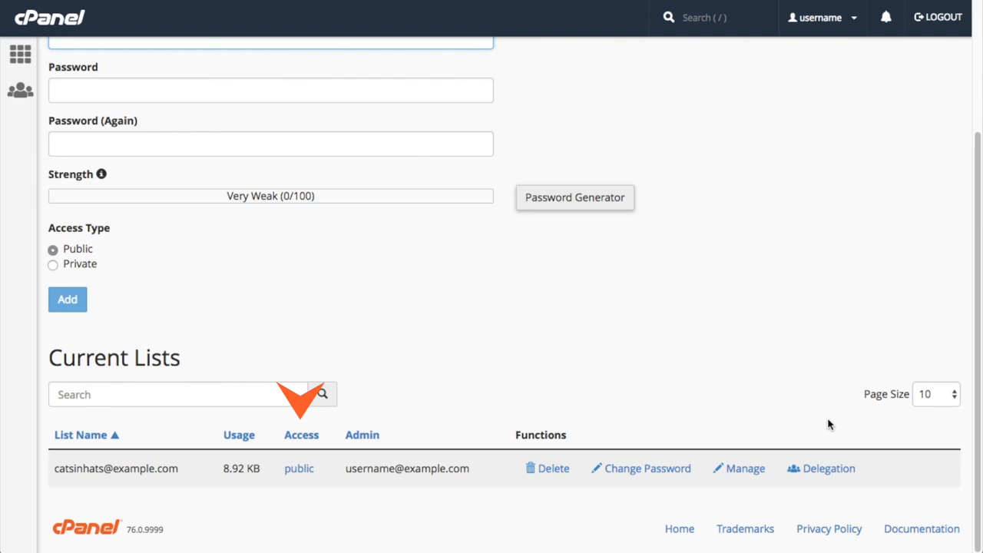
{"action": "mouse_move", "coordinate": [362, 402]}
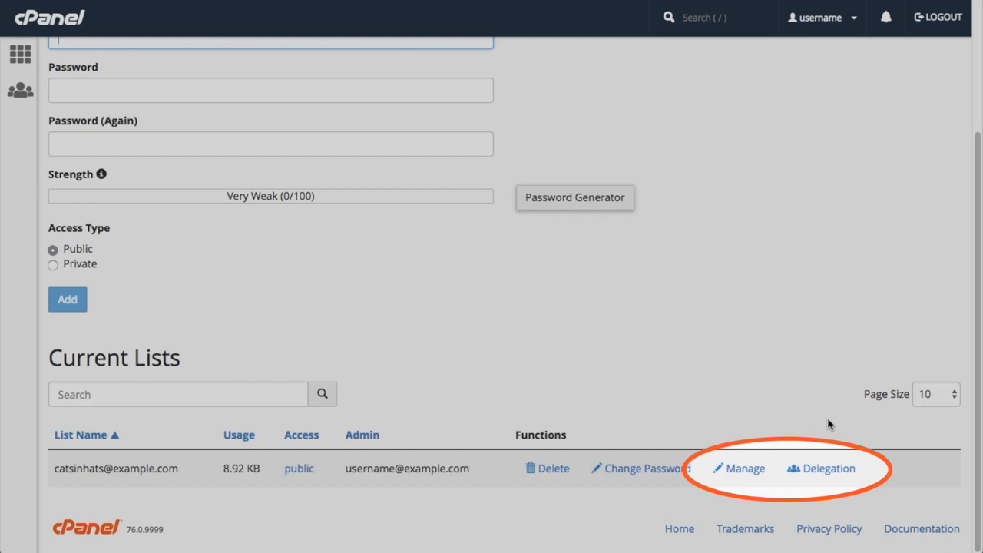
{"action": "mouse_move", "coordinate": [764, 458]}
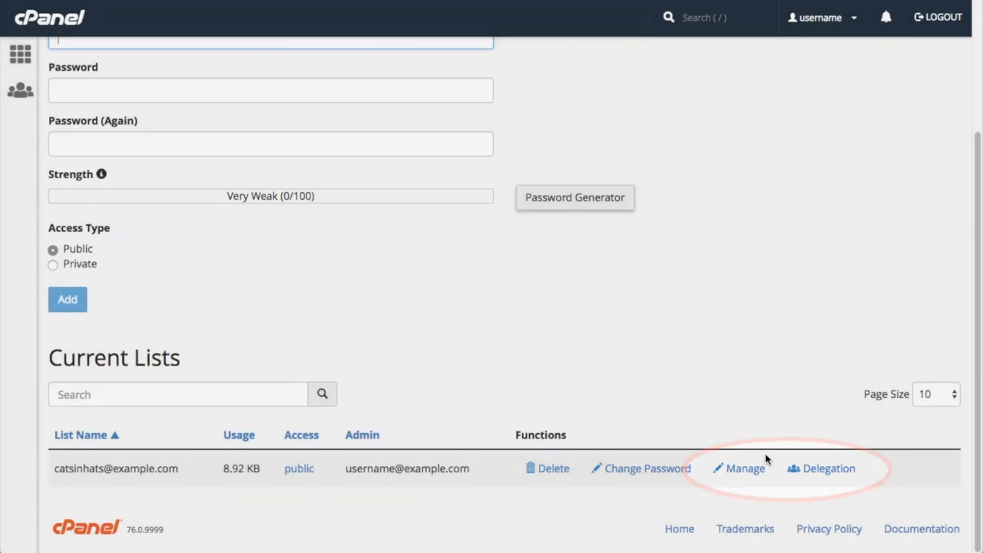
{"action": "left_click", "coordinate": [743, 469]}
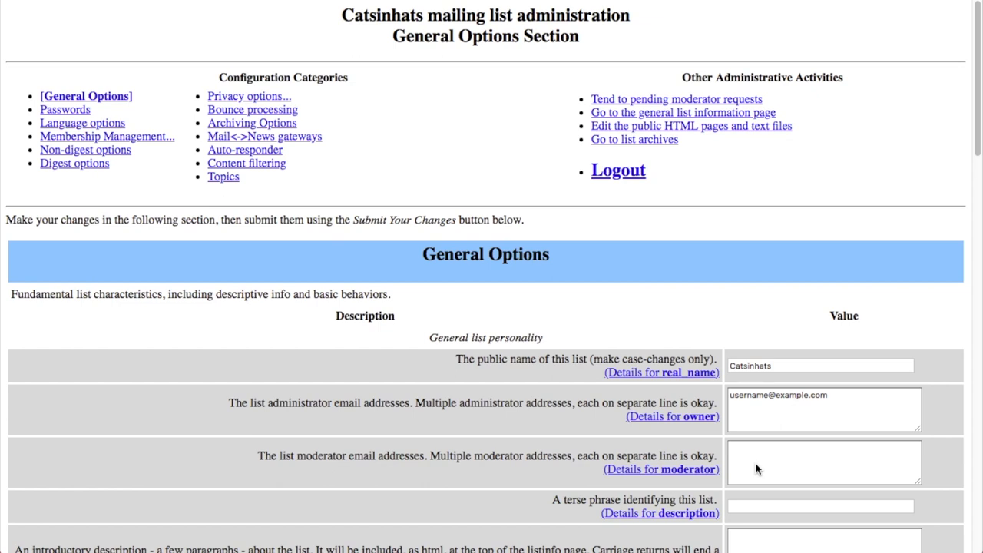
{"action": "mouse_move", "coordinate": [894, 224]}
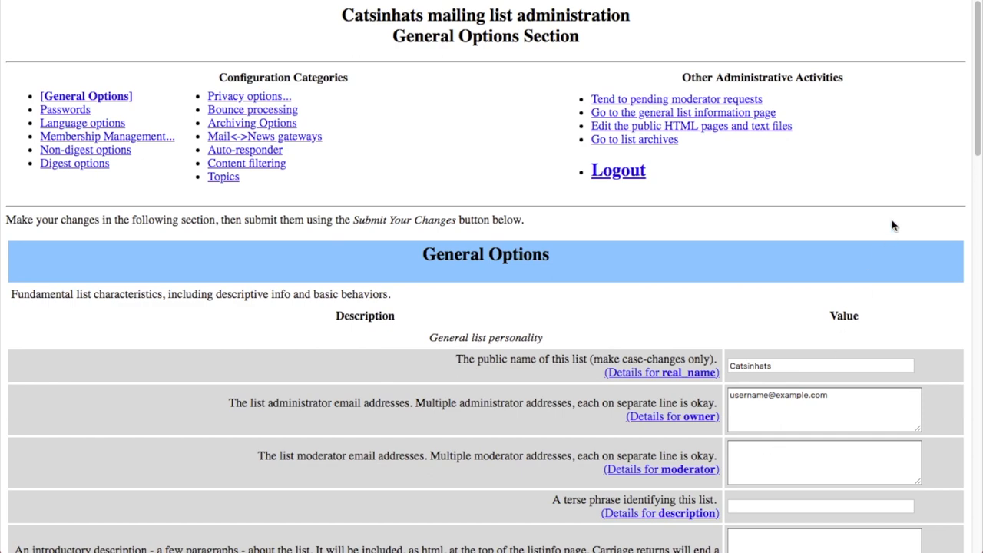
Step: Review the Mailman General Options page down to the submit area and back
{"action": "scroll", "scroll_direction": "down", "scroll_amount": 3}
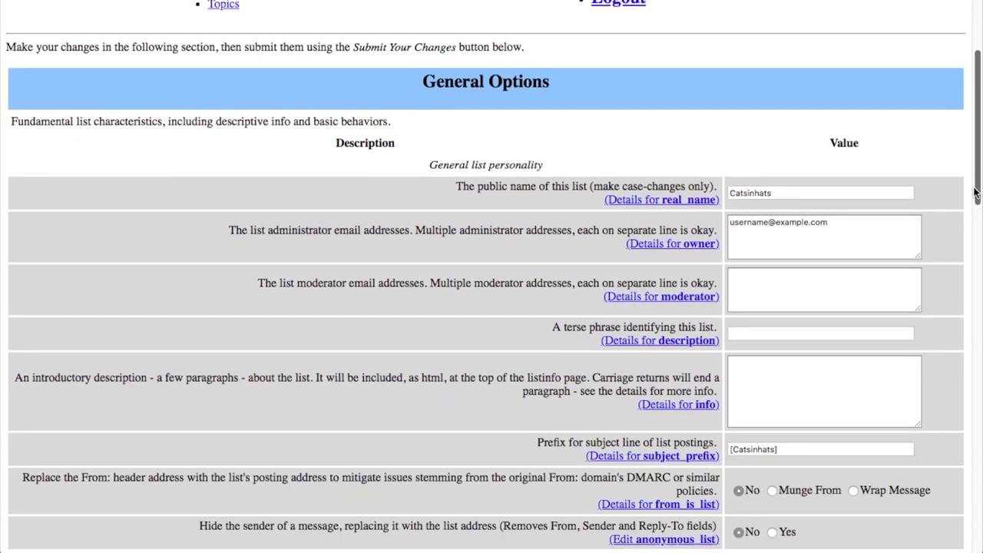
{"action": "scroll", "scroll_direction": "down", "scroll_amount": 3}
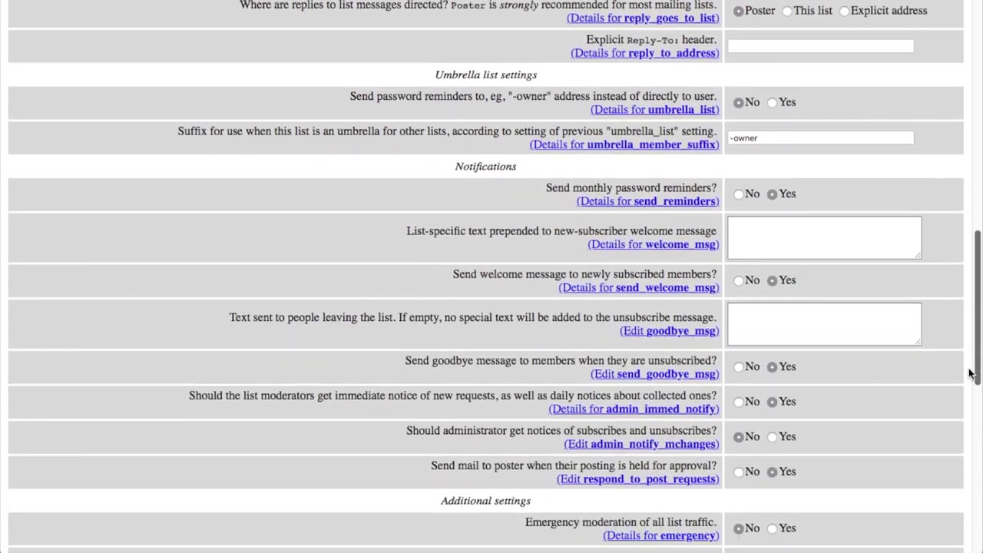
{"action": "scroll", "scroll_direction": "down", "scroll_amount": 3}
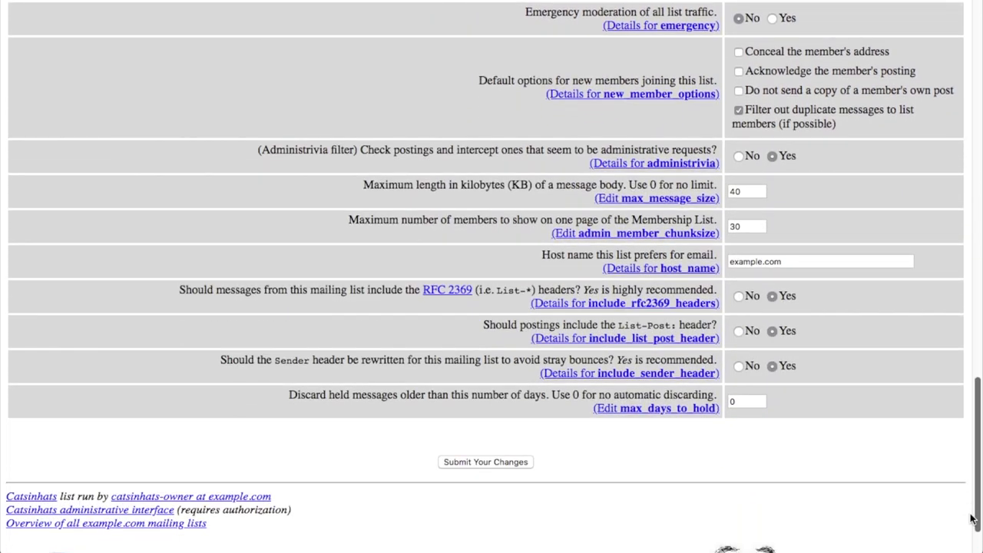
{"action": "scroll", "scroll_direction": "up", "scroll_amount": 3}
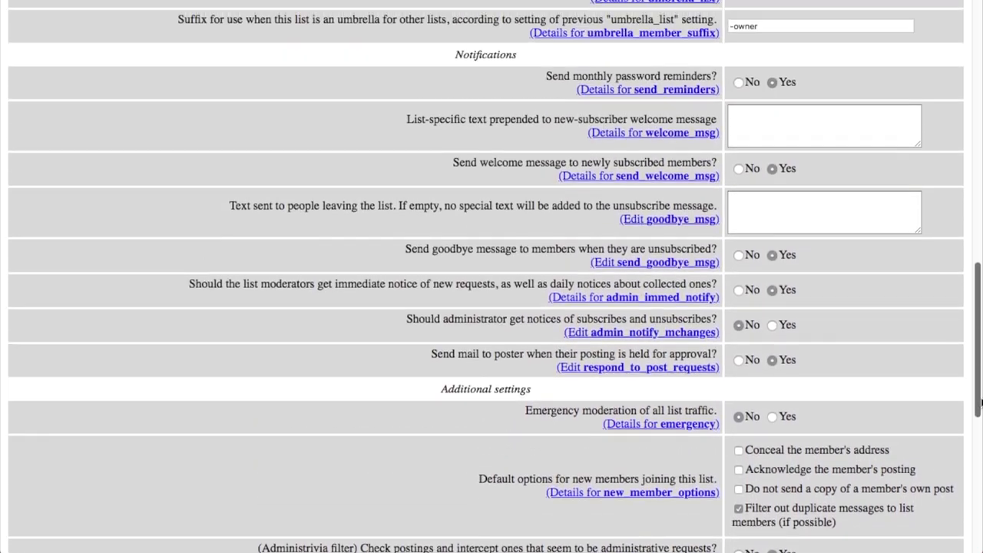
{"action": "scroll", "scroll_direction": "up", "scroll_amount": 3}
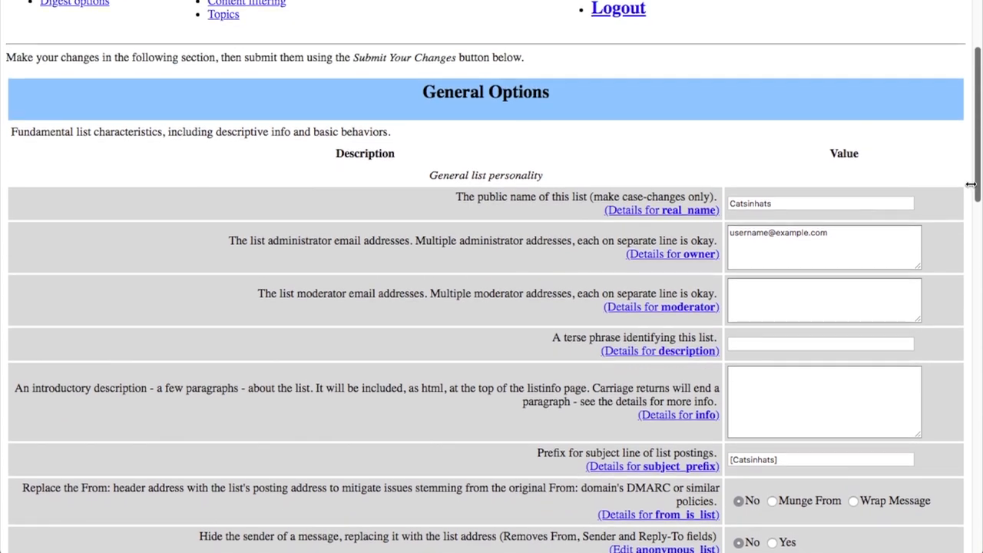
{"action": "scroll", "scroll_direction": "up", "scroll_amount": 3}
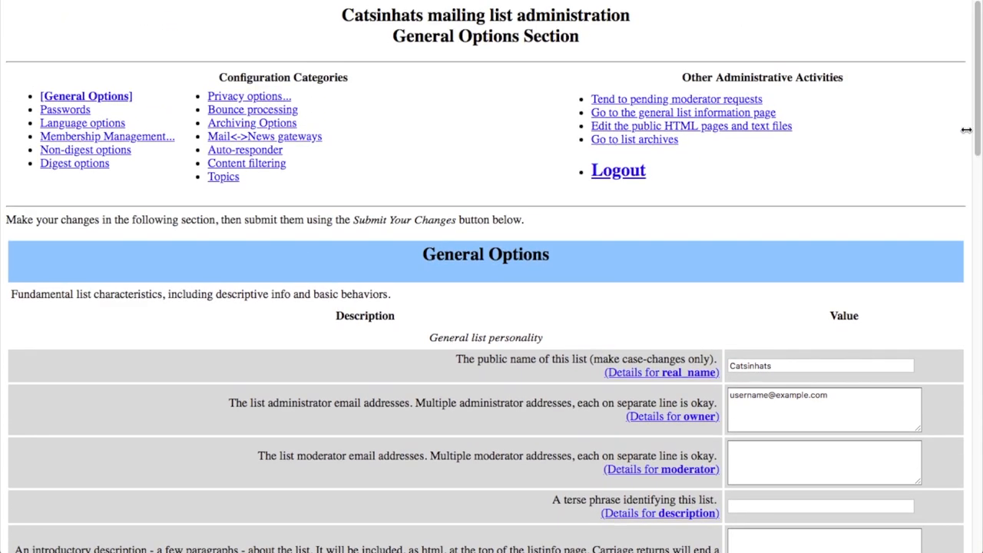
{"action": "mouse_move", "coordinate": [927, 147]}
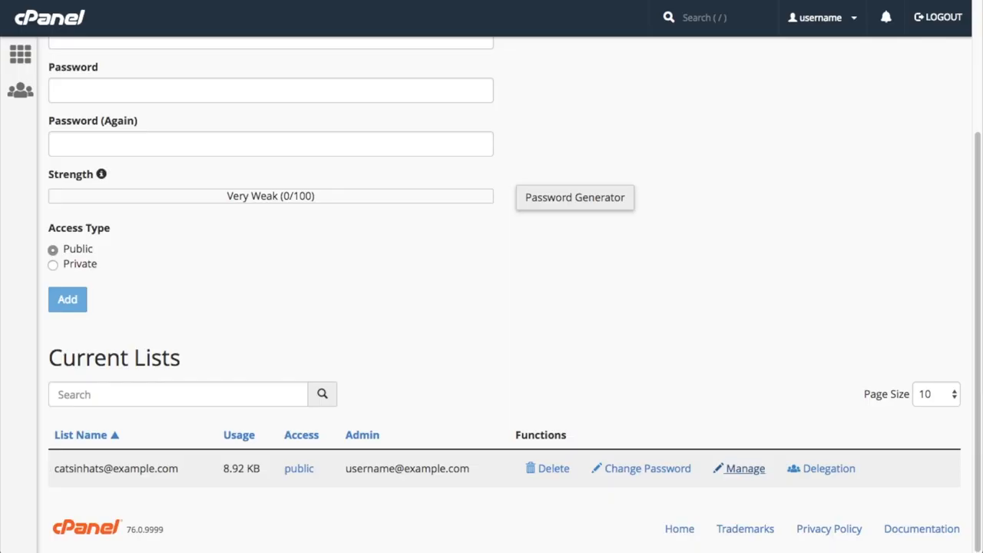
{"action": "mouse_move", "coordinate": [687, 98]}
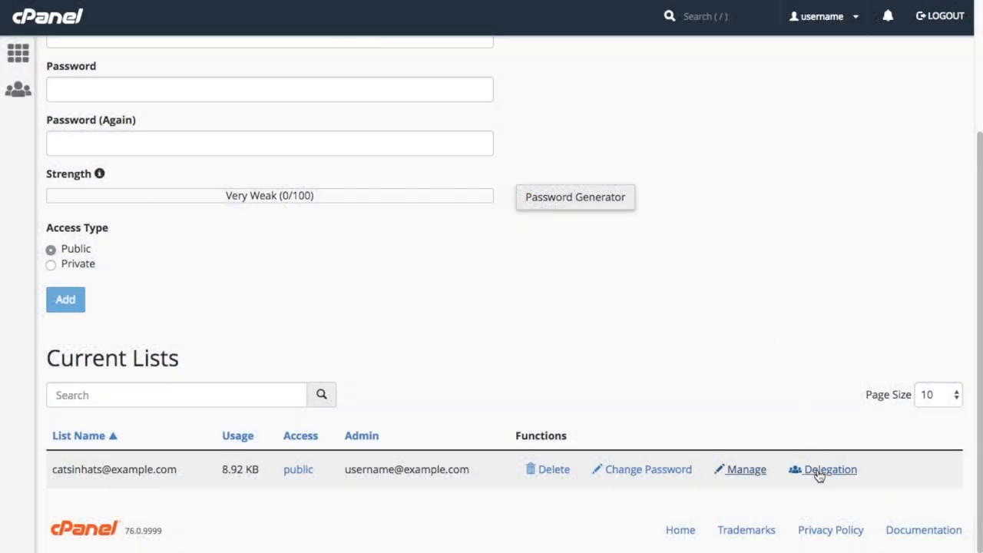
{"action": "left_click", "coordinate": [829, 470]}
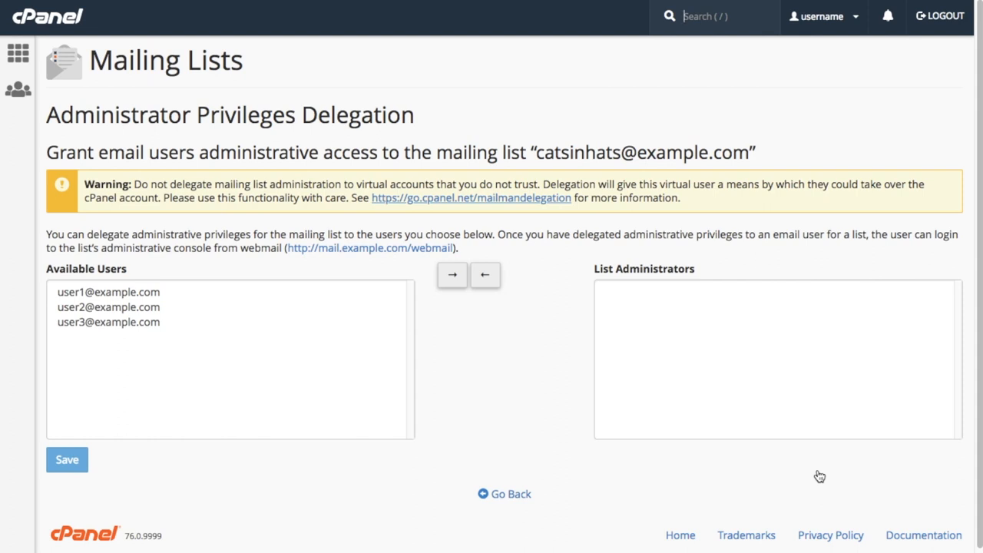
{"action": "mouse_move", "coordinate": [142, 298]}
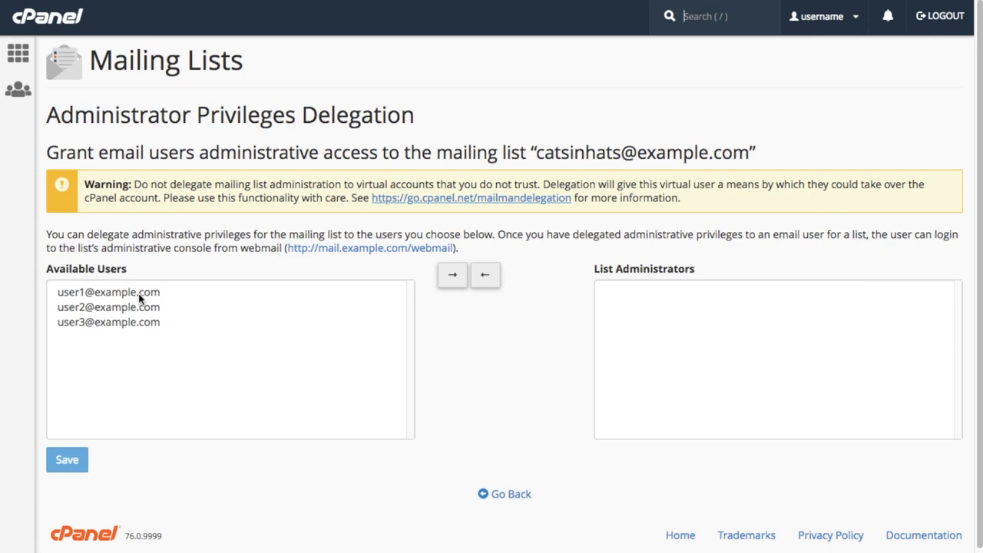
{"action": "left_click", "coordinate": [107, 291]}
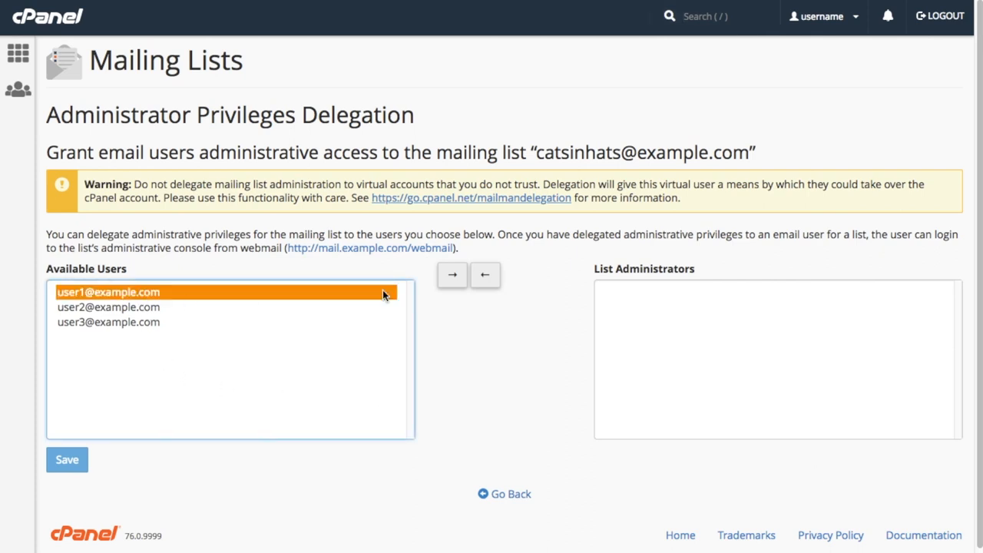
{"action": "mouse_move", "coordinate": [485, 275]}
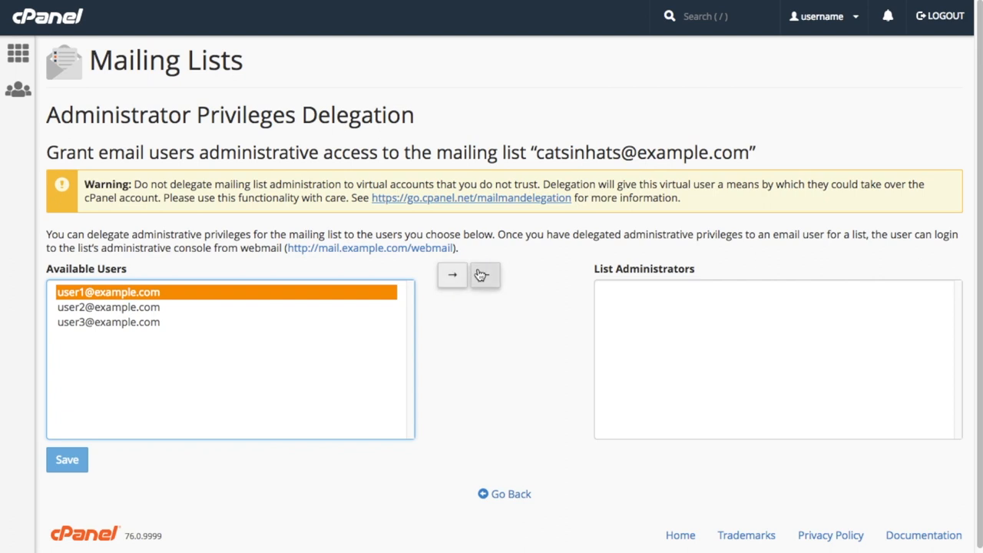
{"action": "left_click", "coordinate": [452, 274]}
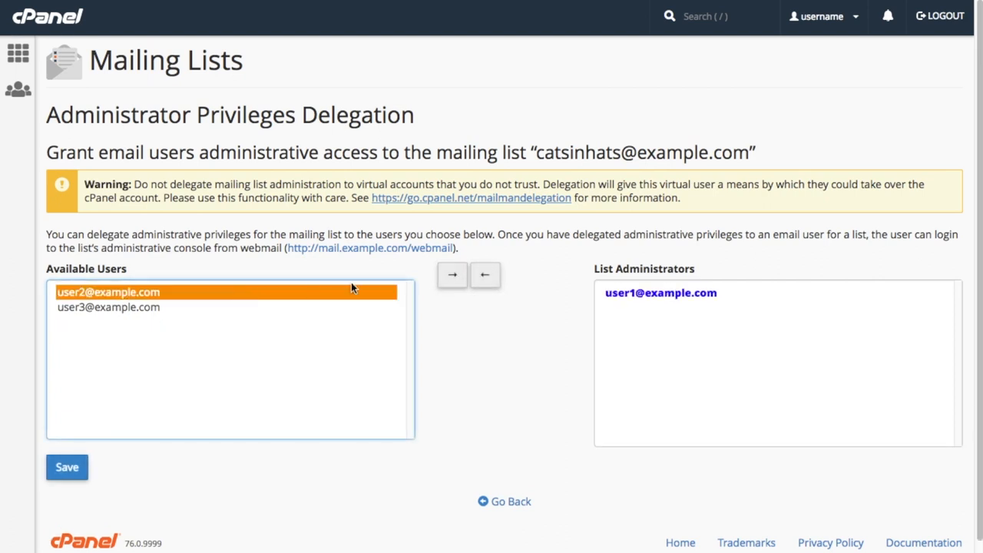
{"action": "left_click", "coordinate": [452, 273]}
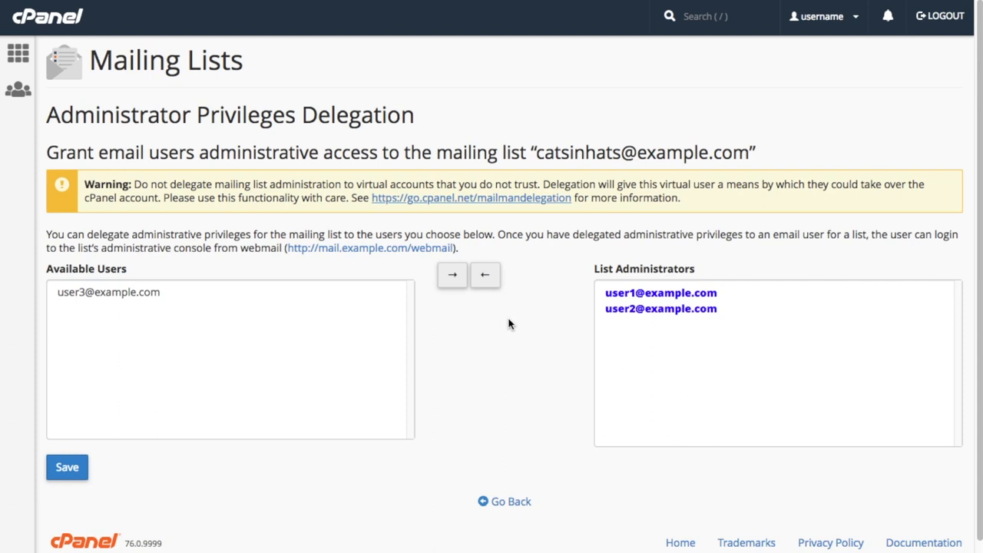
{"action": "left_click", "coordinate": [660, 307]}
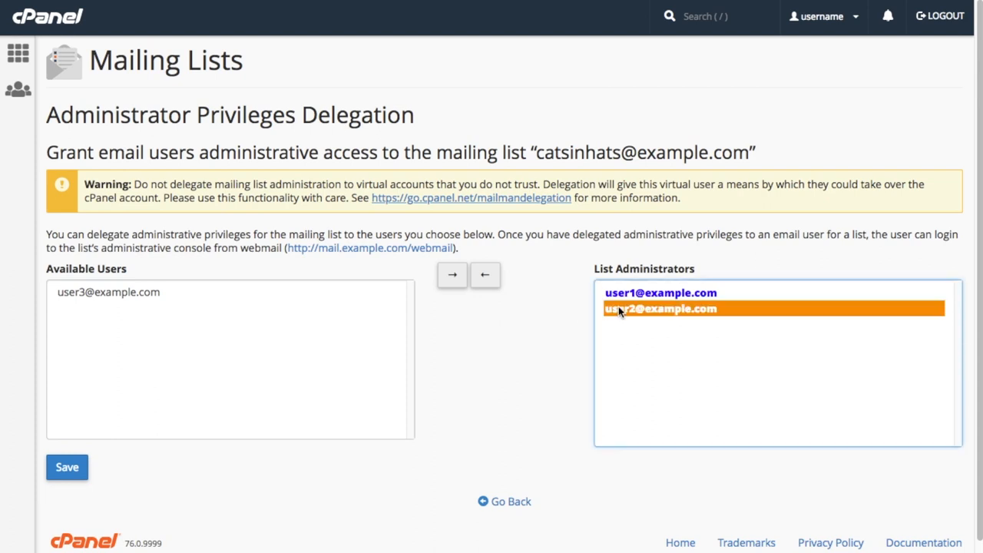
{"action": "left_click", "coordinate": [485, 274]}
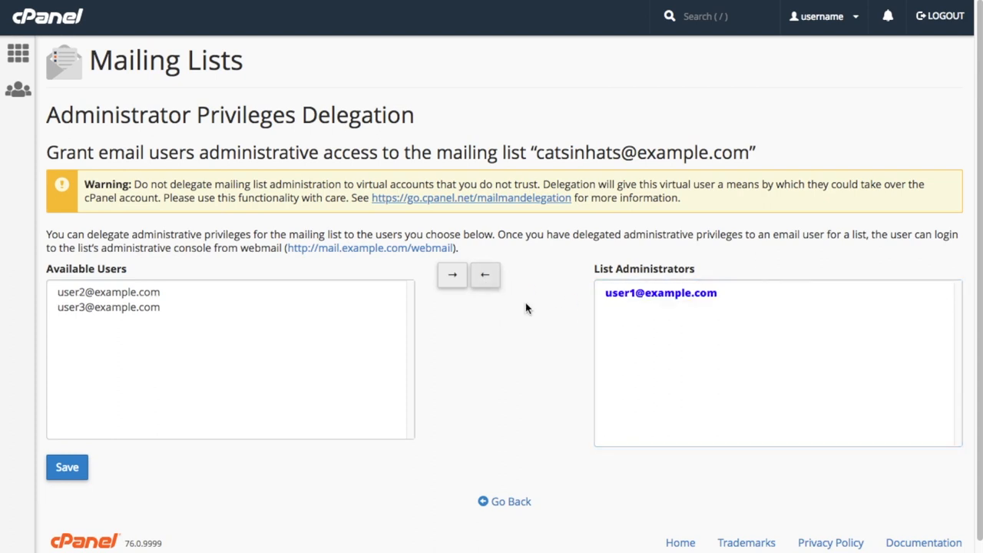
{"action": "mouse_move", "coordinate": [129, 461]}
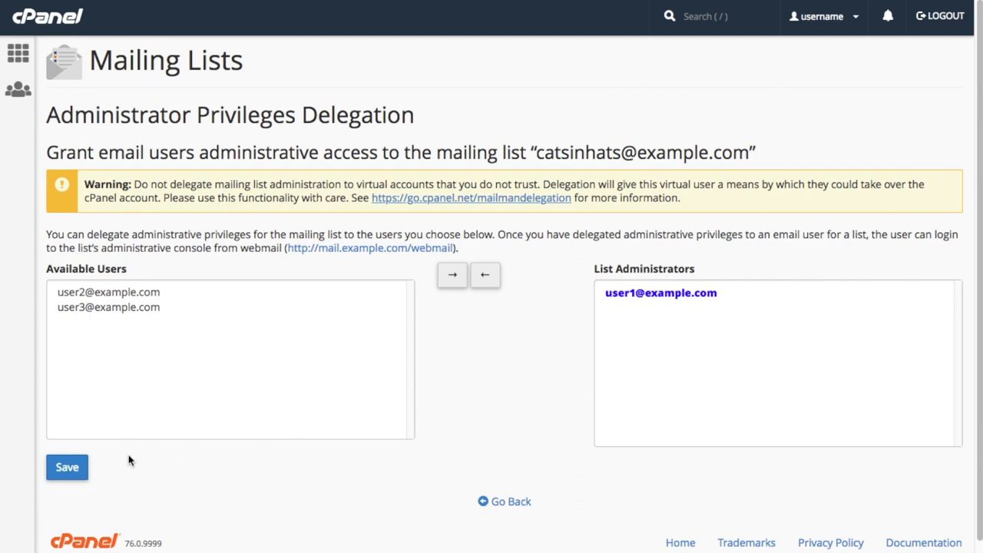
{"action": "left_click", "coordinate": [67, 466]}
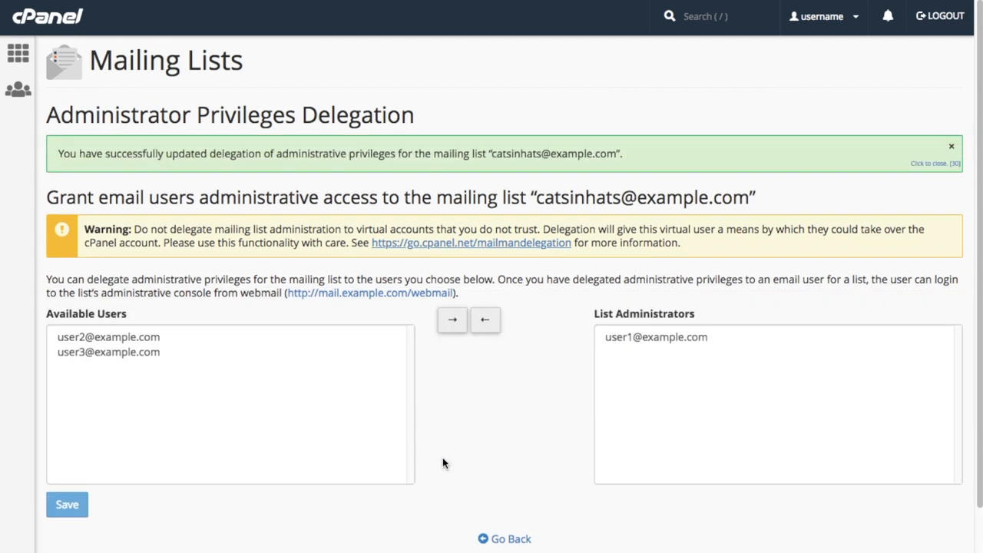
{"action": "mouse_move", "coordinate": [492, 530]}
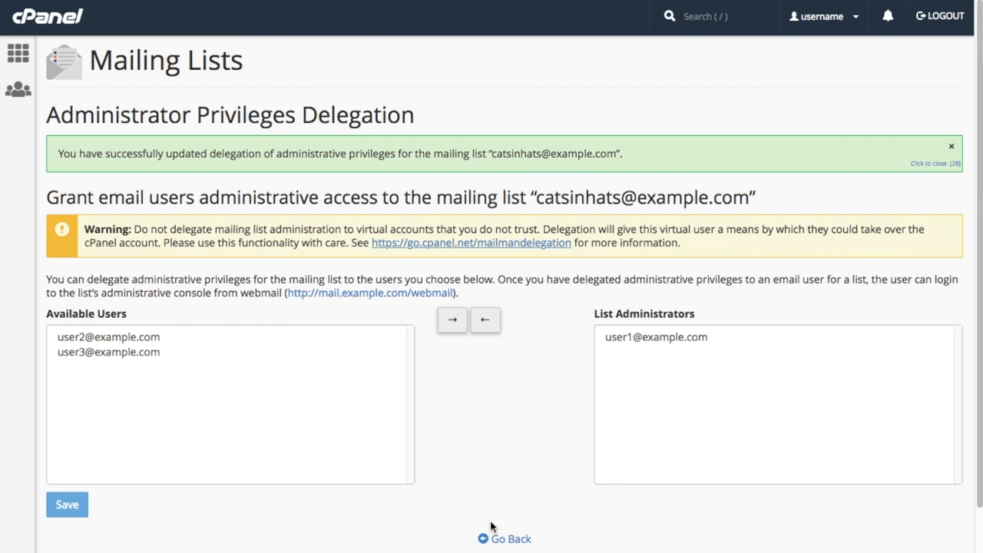
{"action": "mouse_move", "coordinate": [504, 537]}
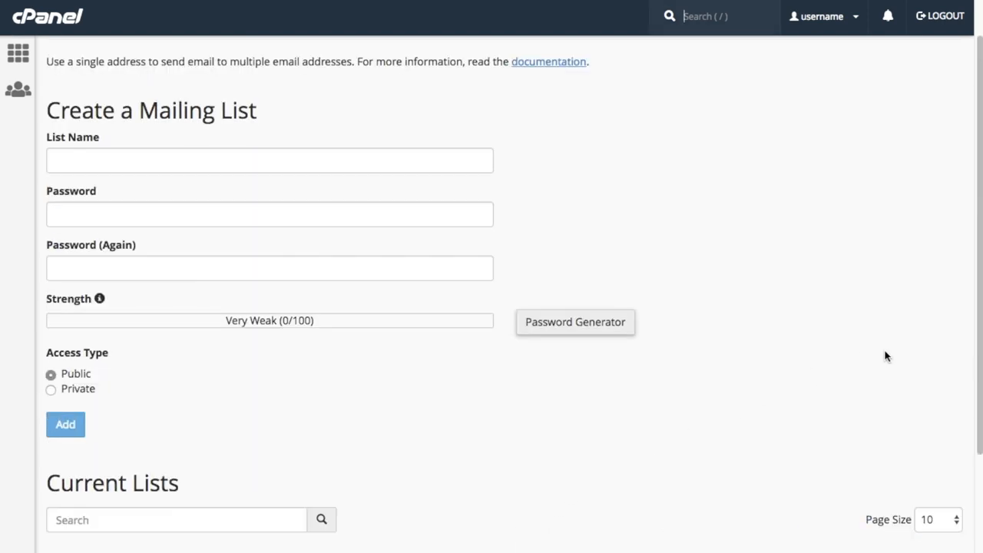
{"action": "scroll", "scroll_direction": "down", "scroll_amount": 3}
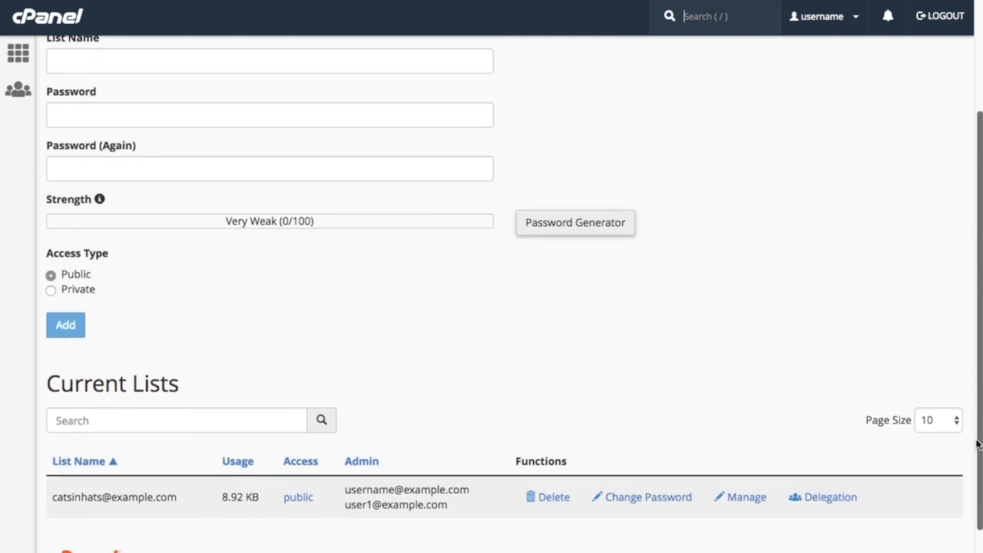
{"action": "scroll", "scroll_direction": "down", "scroll_amount": 3}
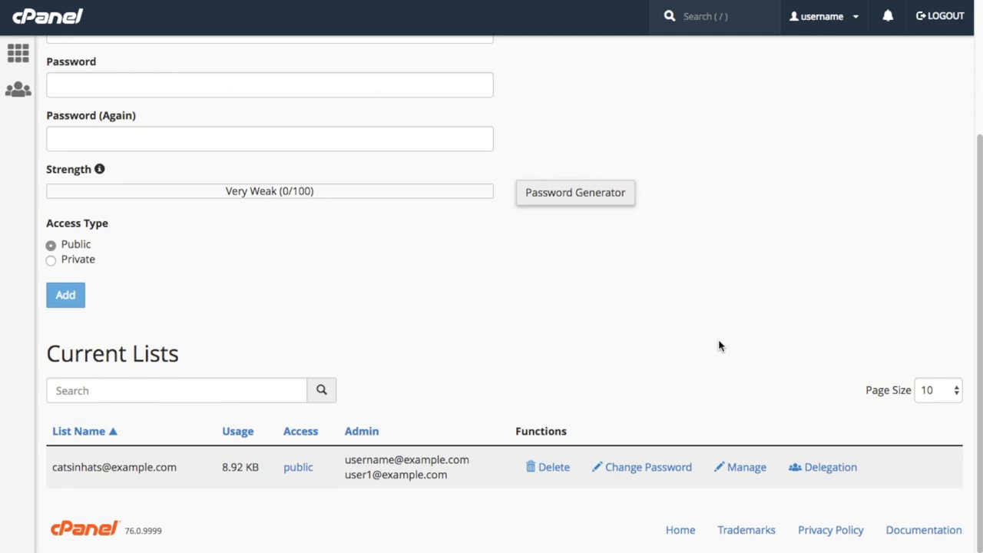
{"action": "mouse_move", "coordinate": [341, 445]}
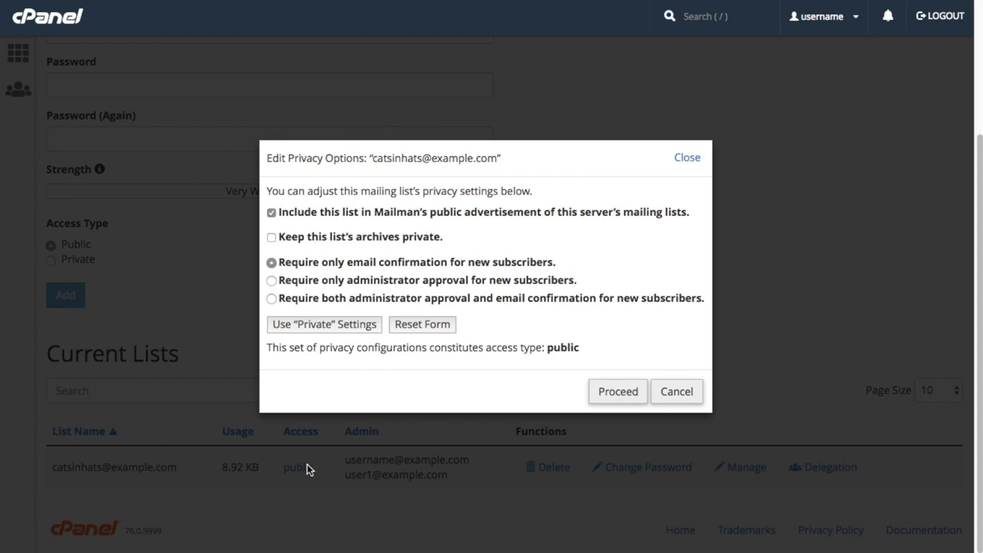
{"action": "mouse_move", "coordinate": [321, 375]}
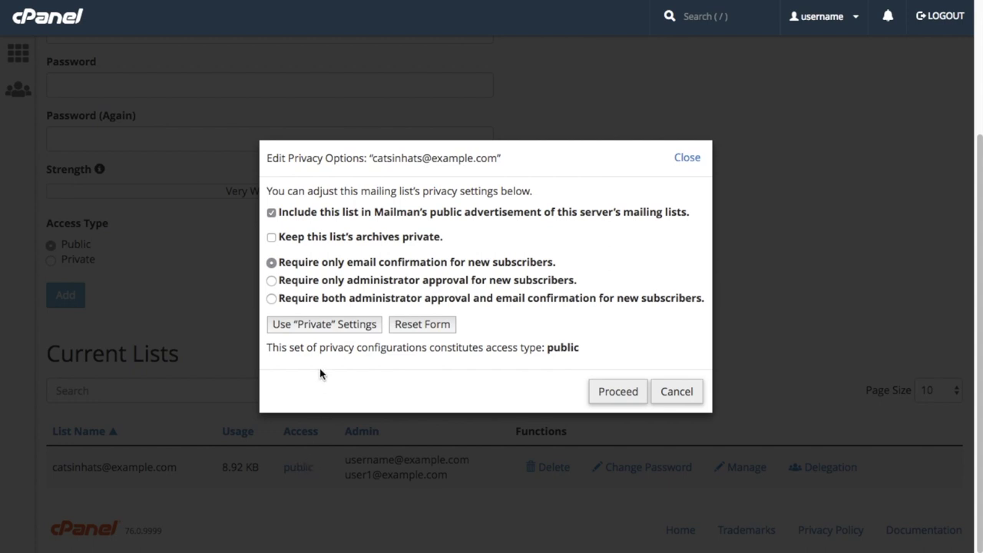
{"action": "left_click", "coordinate": [323, 323]}
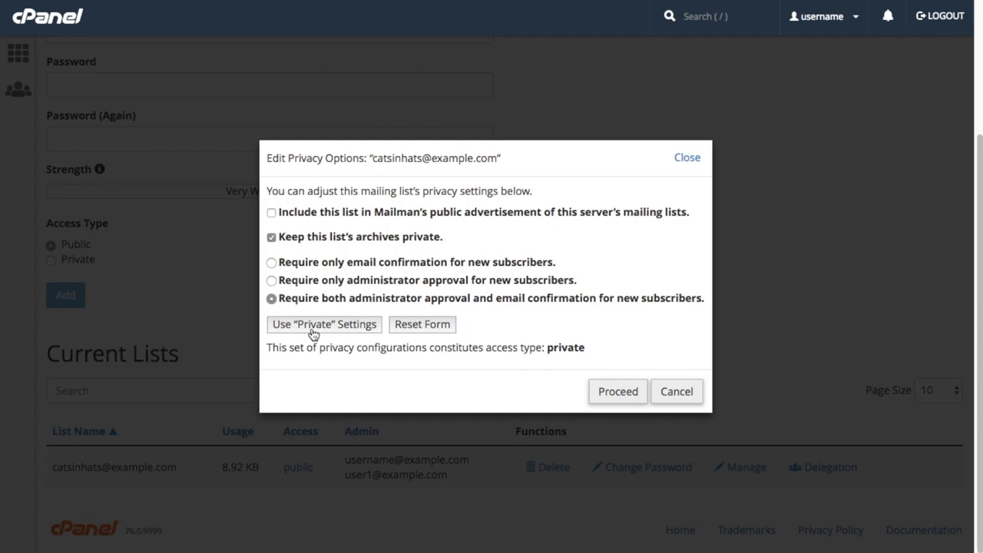
{"action": "mouse_move", "coordinate": [399, 335]}
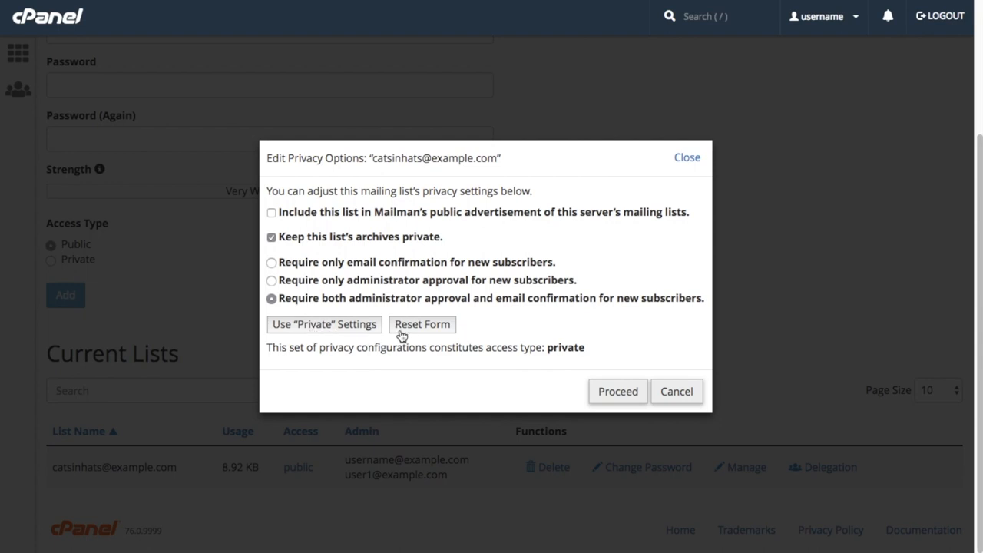
{"action": "left_click", "coordinate": [420, 324]}
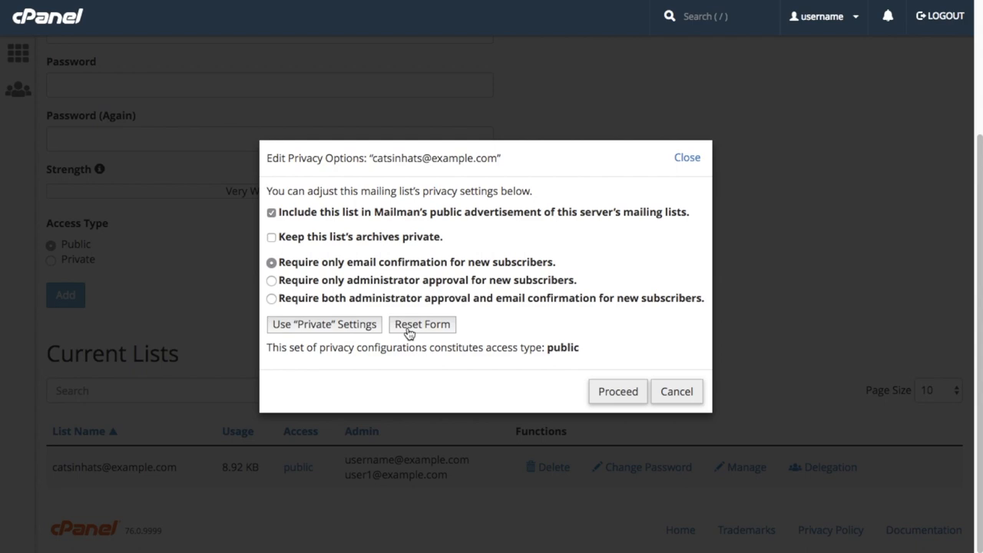
{"action": "mouse_move", "coordinate": [617, 391]}
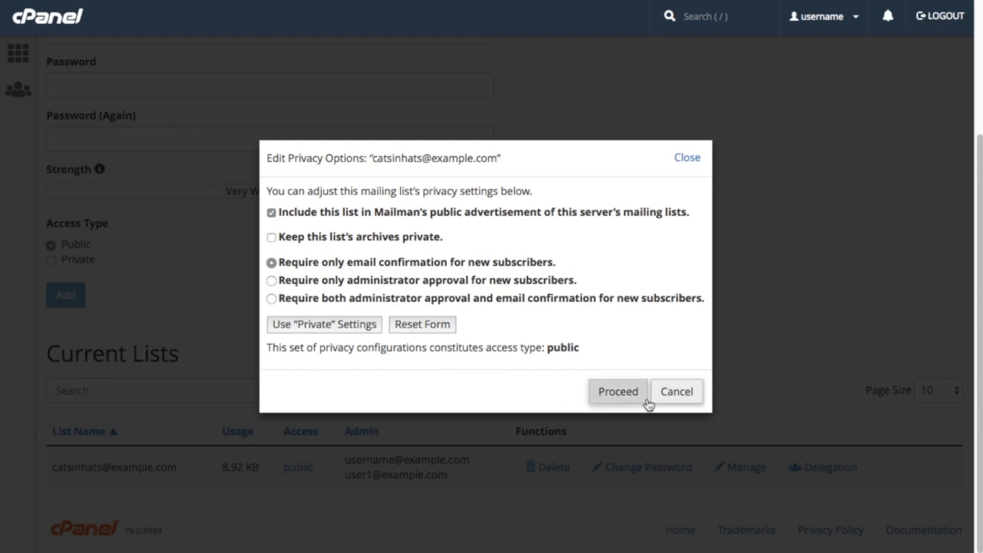
{"action": "left_click", "coordinate": [675, 392]}
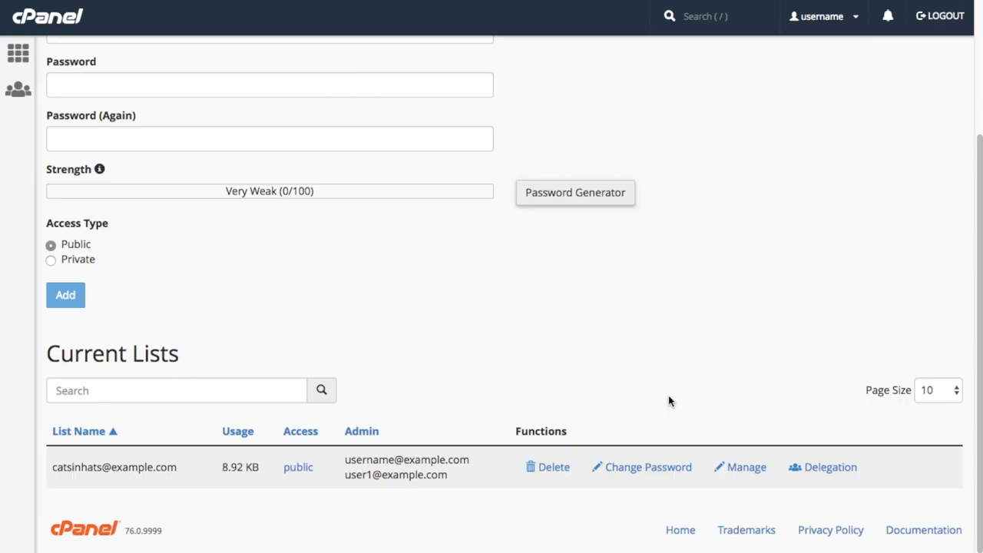